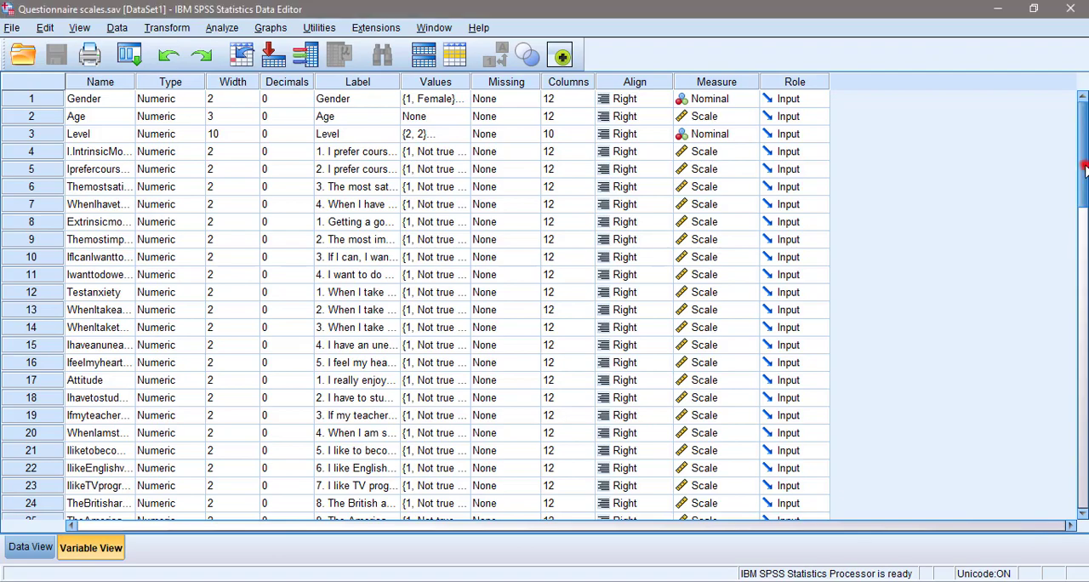
- Review the Level value labels 2–6, then scroll down to the Motivation scale variable
scroll(down, 3)
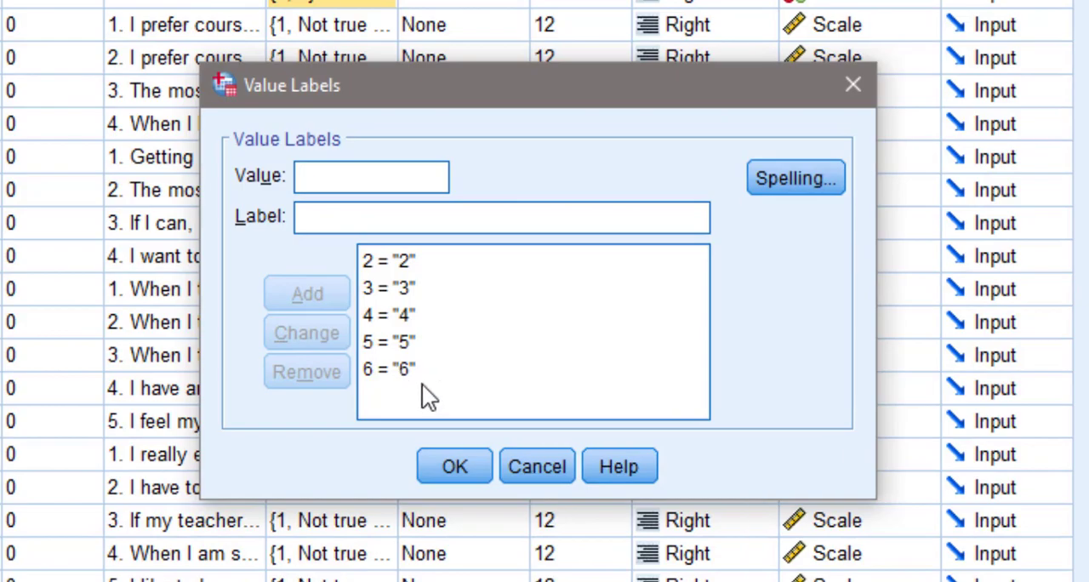
click(454, 466)
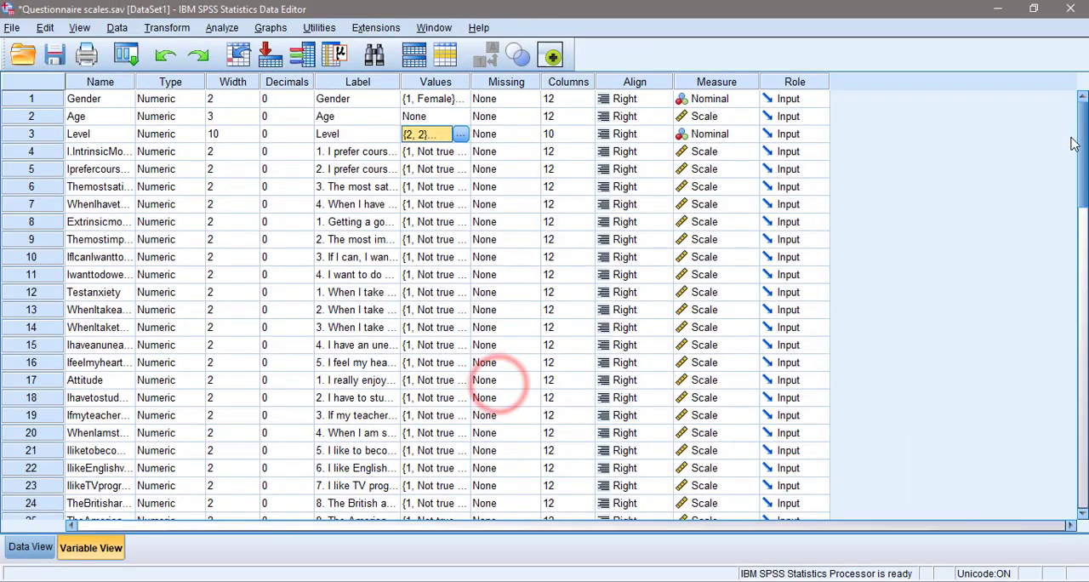
scroll(down, 3)
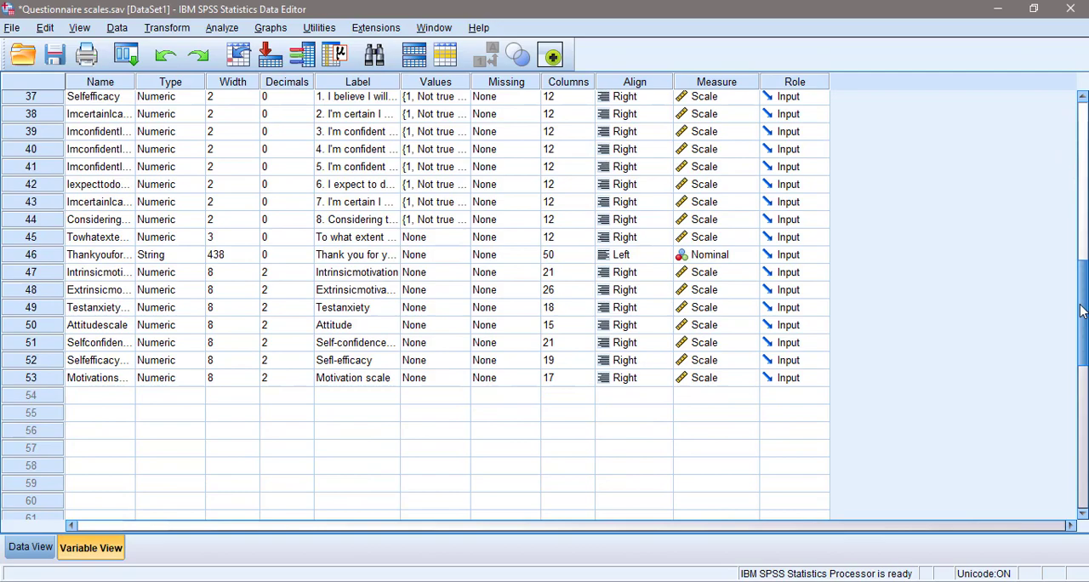
scroll(down, 3)
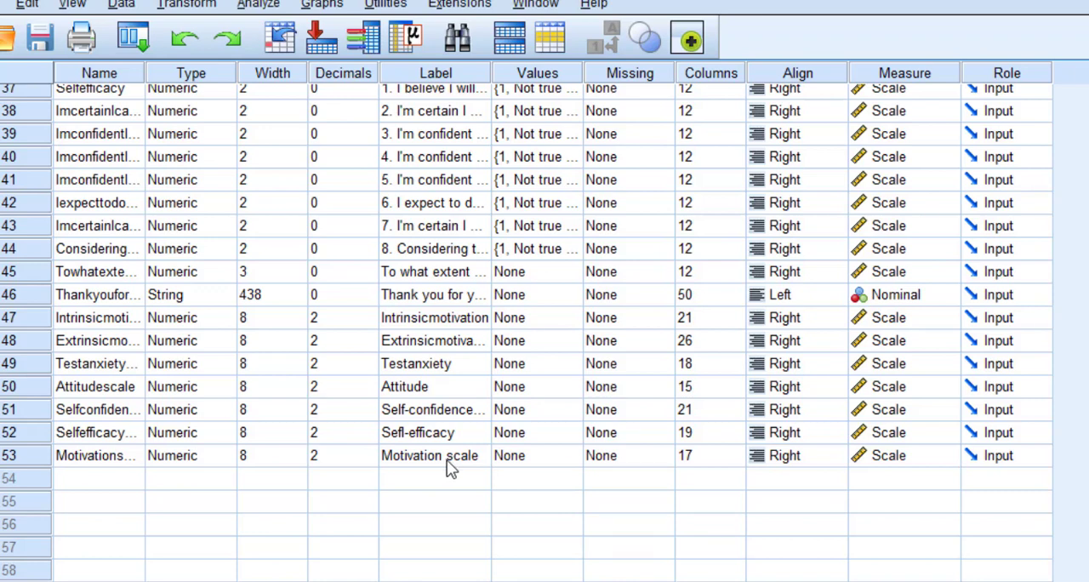
mouse_move(417, 467)
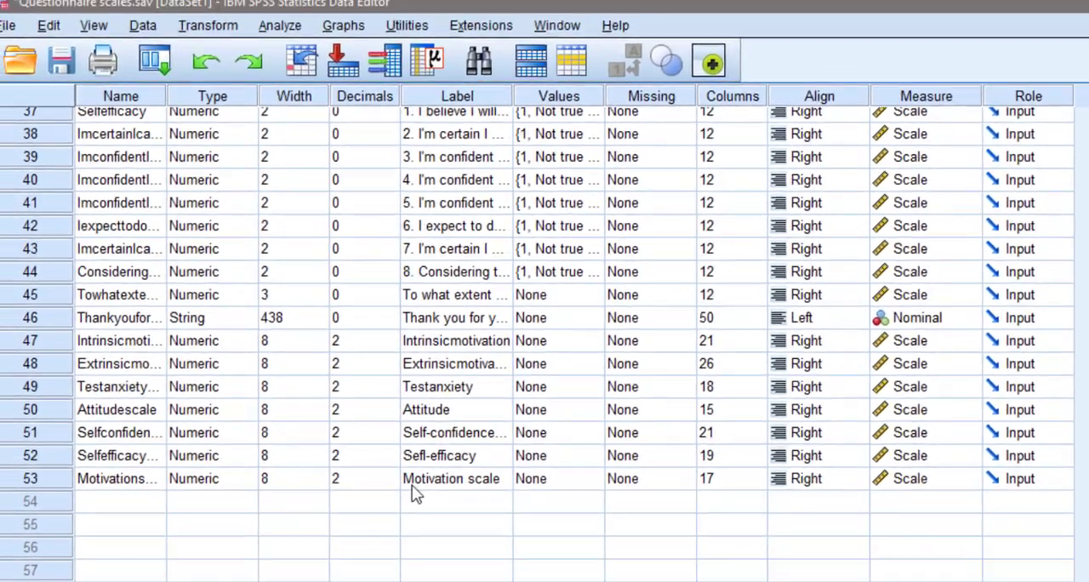
- Set up a One-Way ANOVA of Motivation scale (dependent) by Level (factor)
click(279, 25)
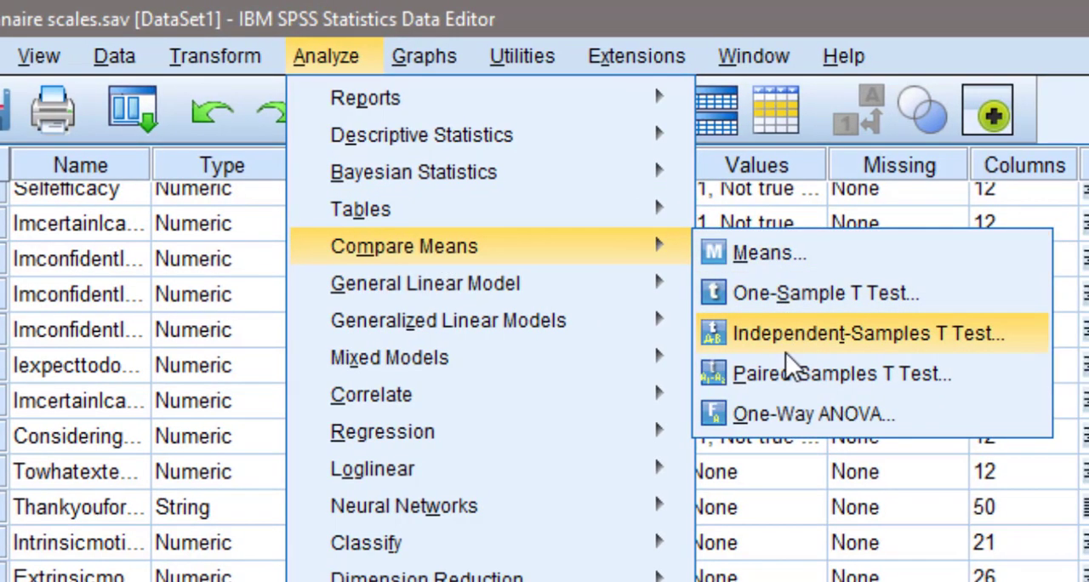
click(811, 414)
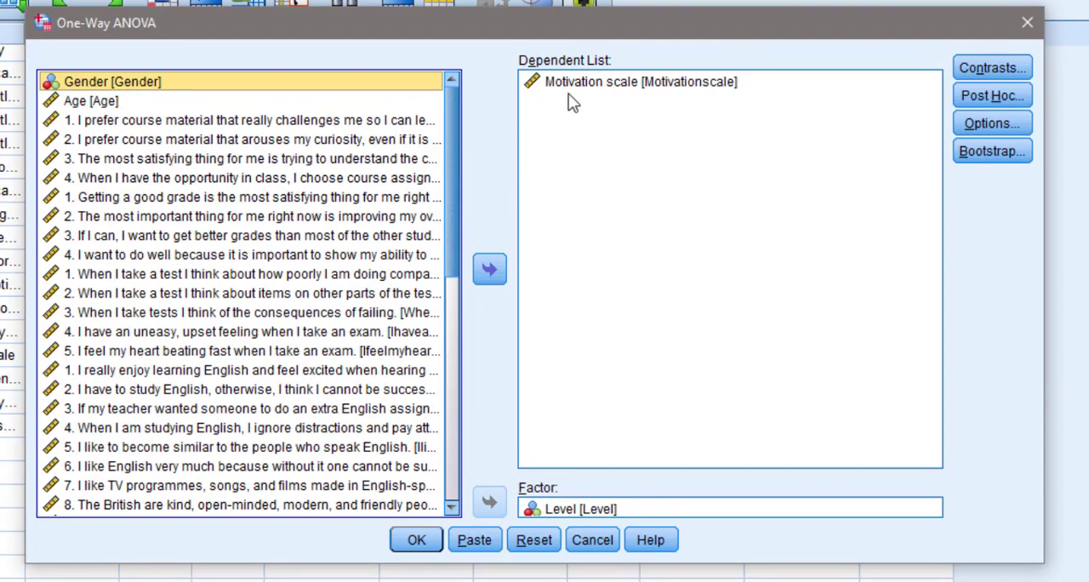
scroll(down, 3)
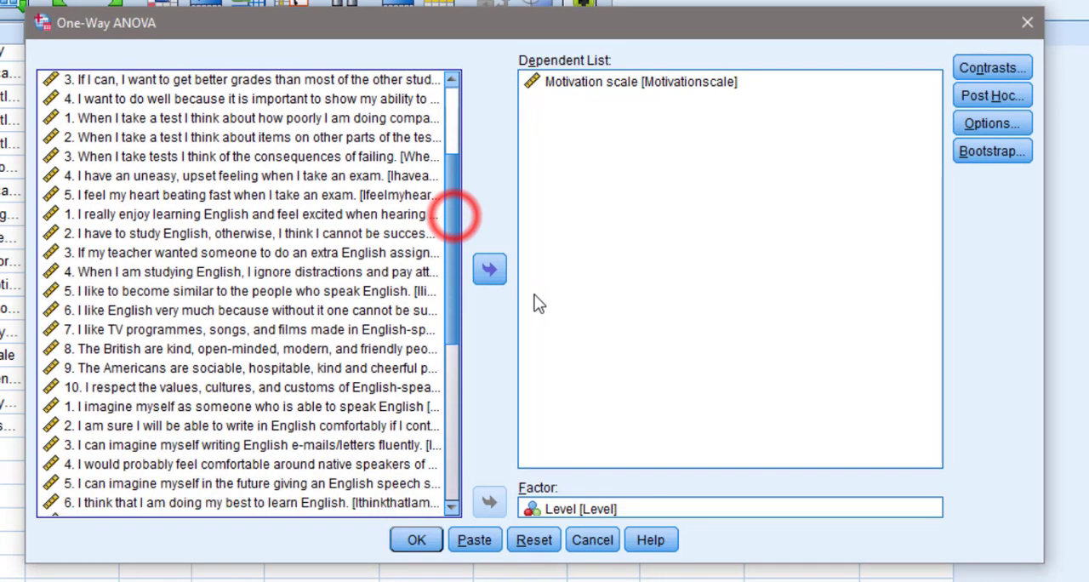
scroll(down, 3)
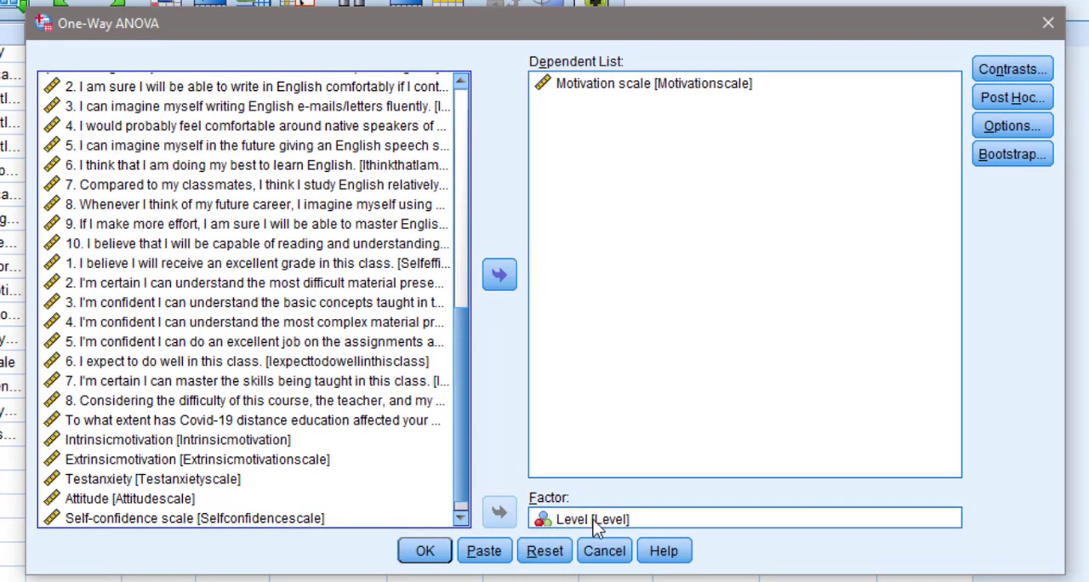
mouse_move(1011, 68)
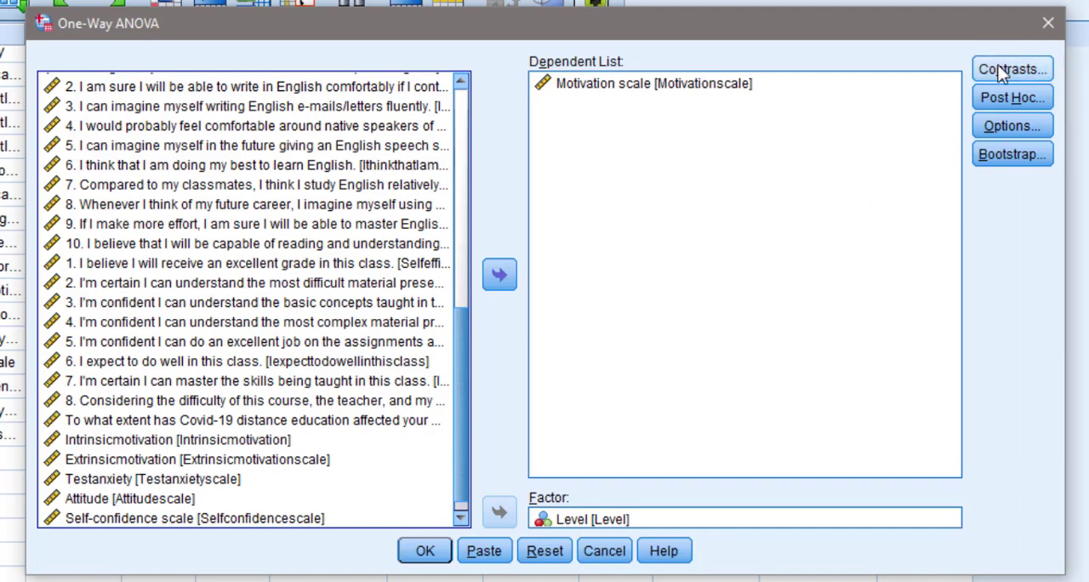
- Choose Tukey and Games-Howell post hoc comparisons at the 0.05 significance level
click(1011, 68)
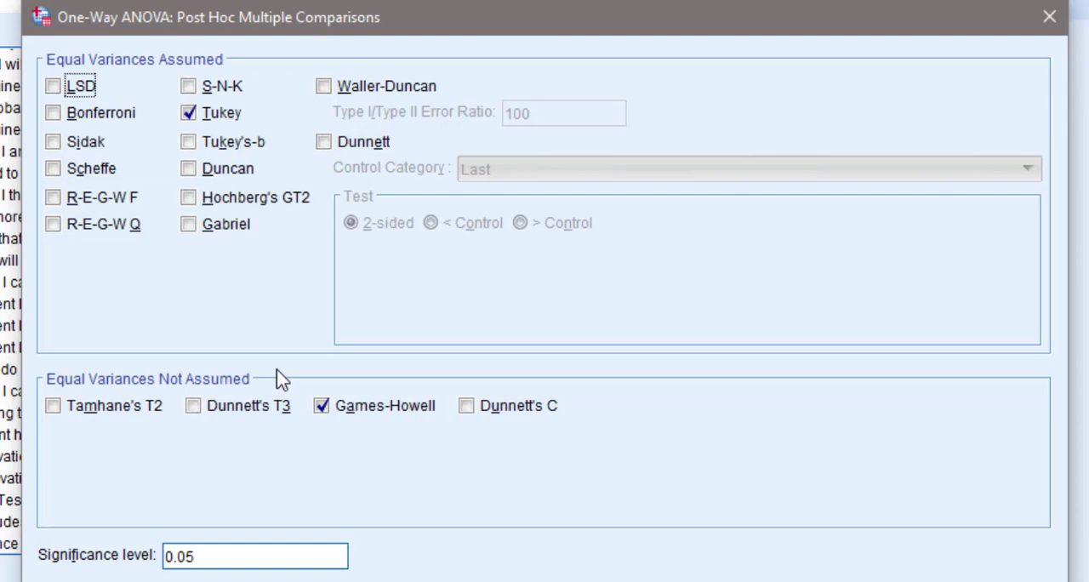
mouse_move(173, 66)
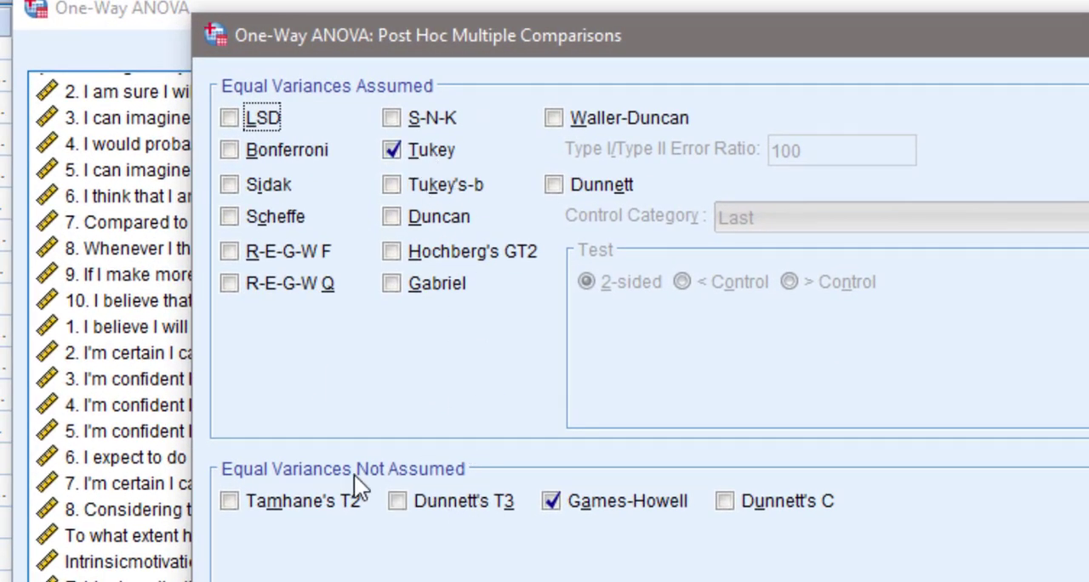
mouse_move(599, 536)
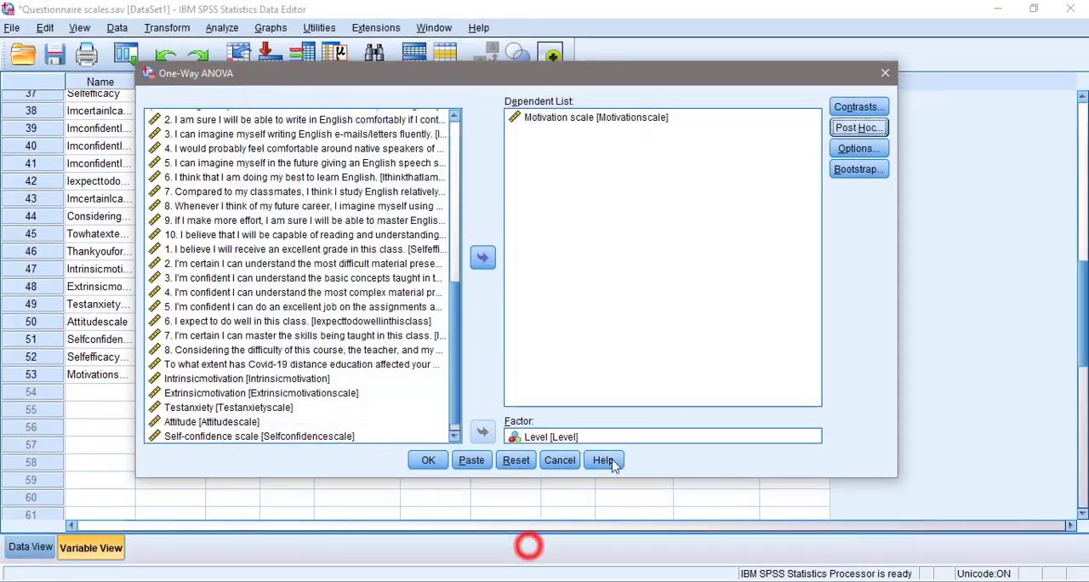
- Add descriptives, homogeneity of variance test and means plot options, then run the ANOVA
click(857, 148)
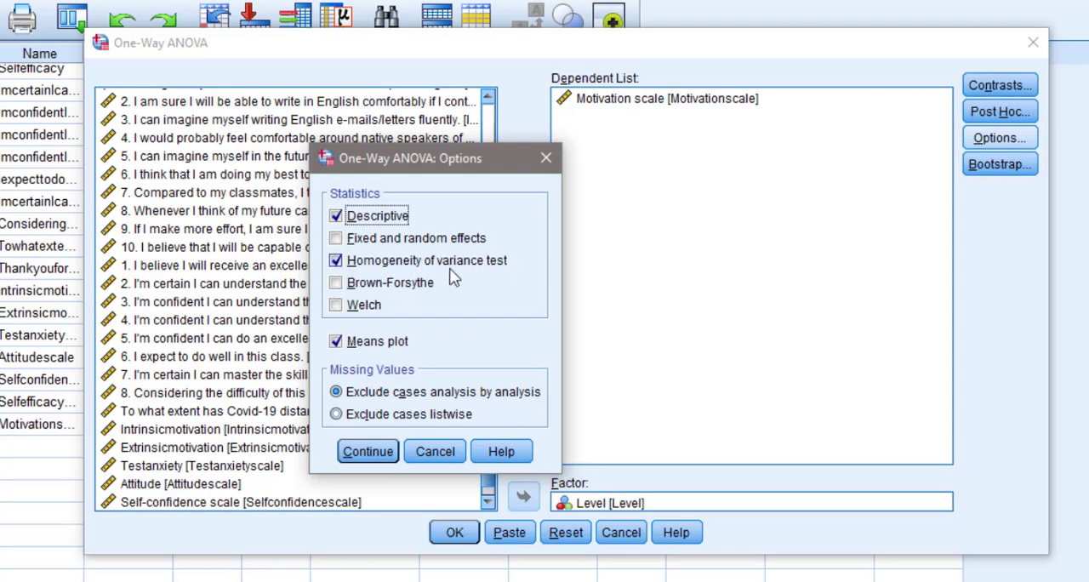
mouse_move(473, 287)
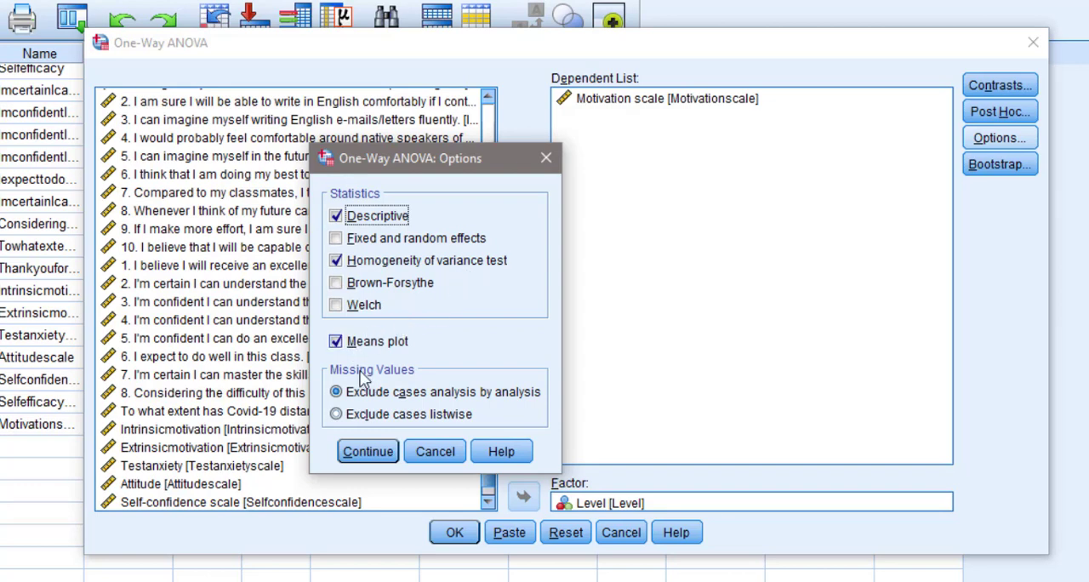
click(367, 451)
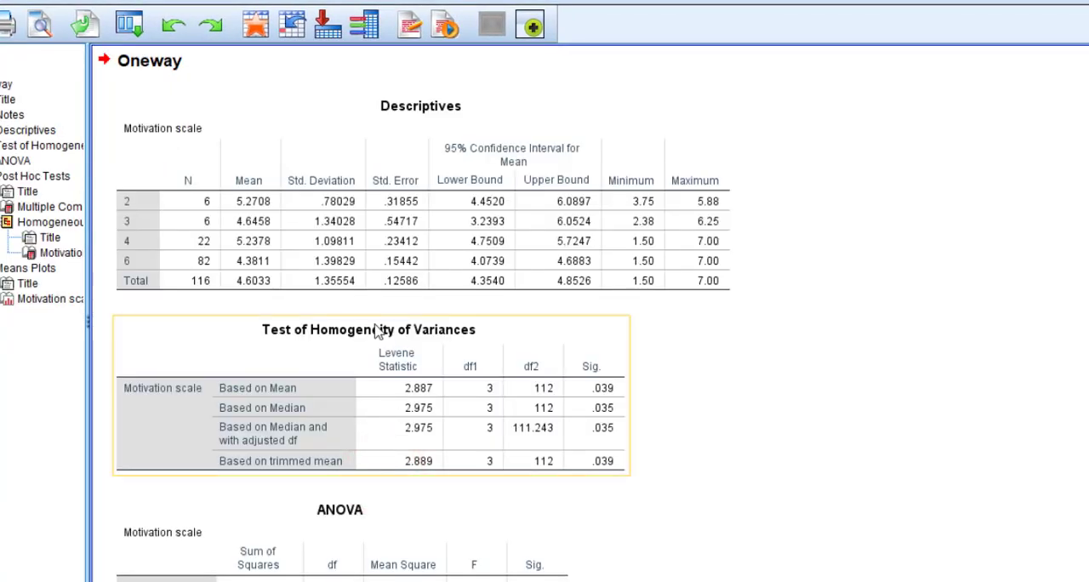
click(162, 201)
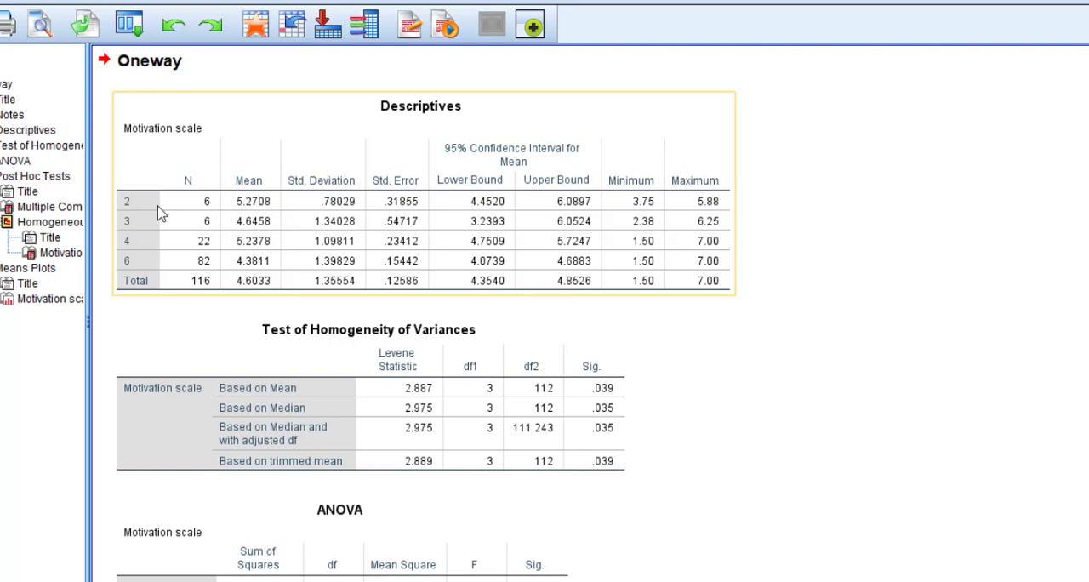
mouse_move(246, 247)
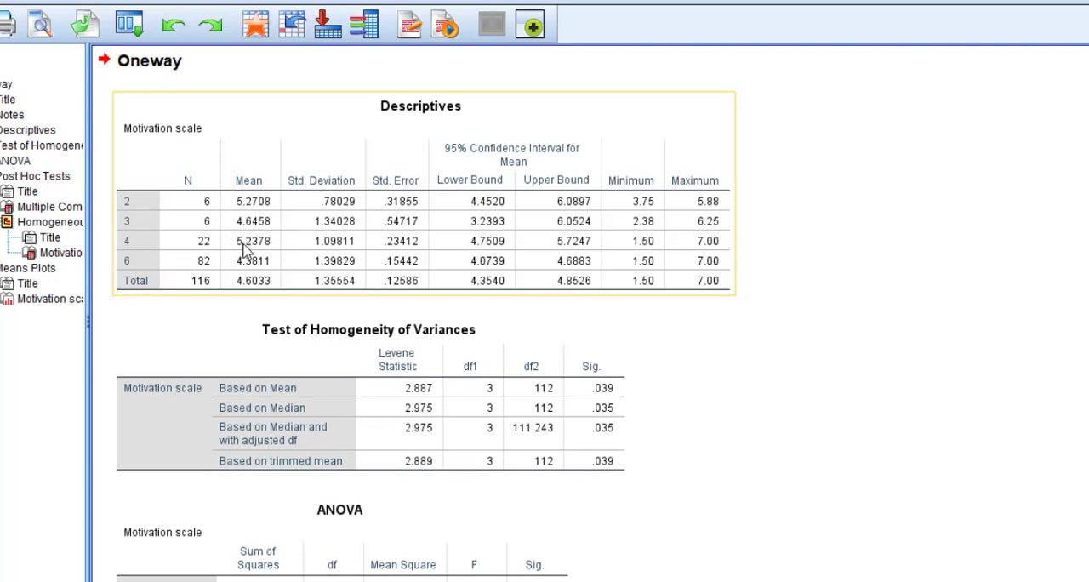
scroll(down, 3)
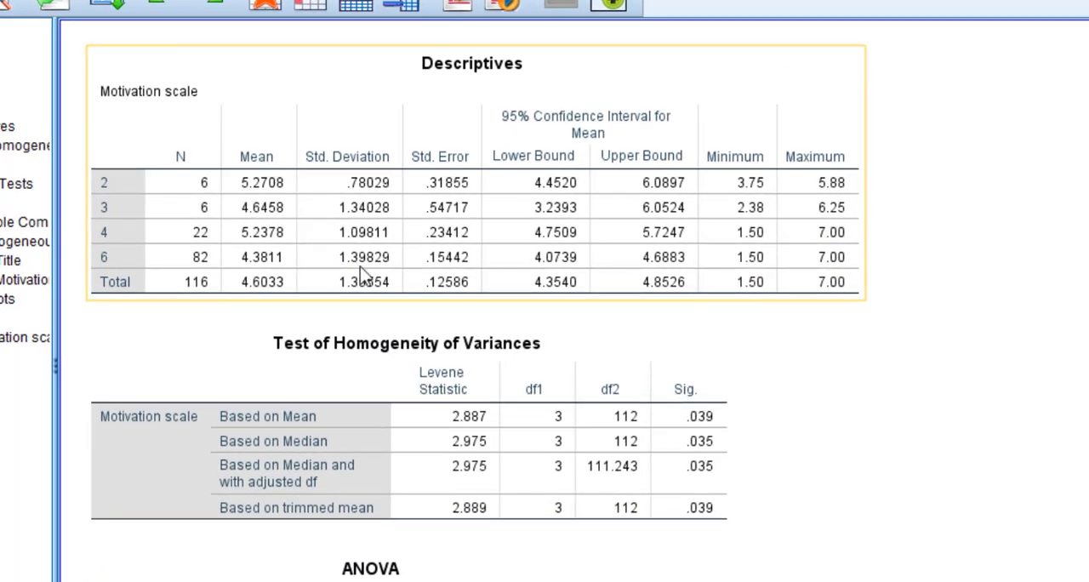
scroll(down, 3)
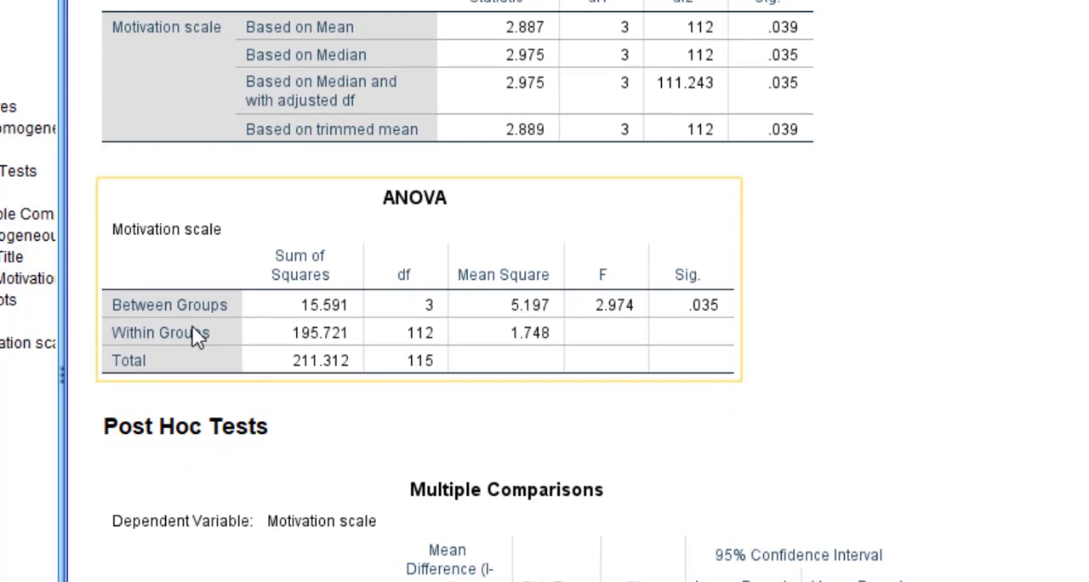
mouse_move(689, 272)
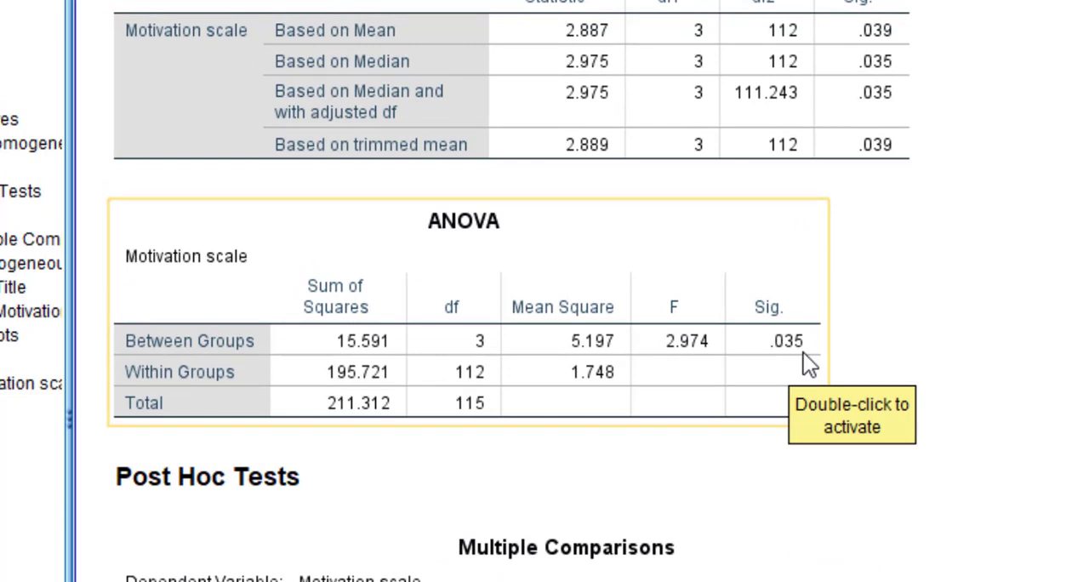
mouse_move(803, 361)
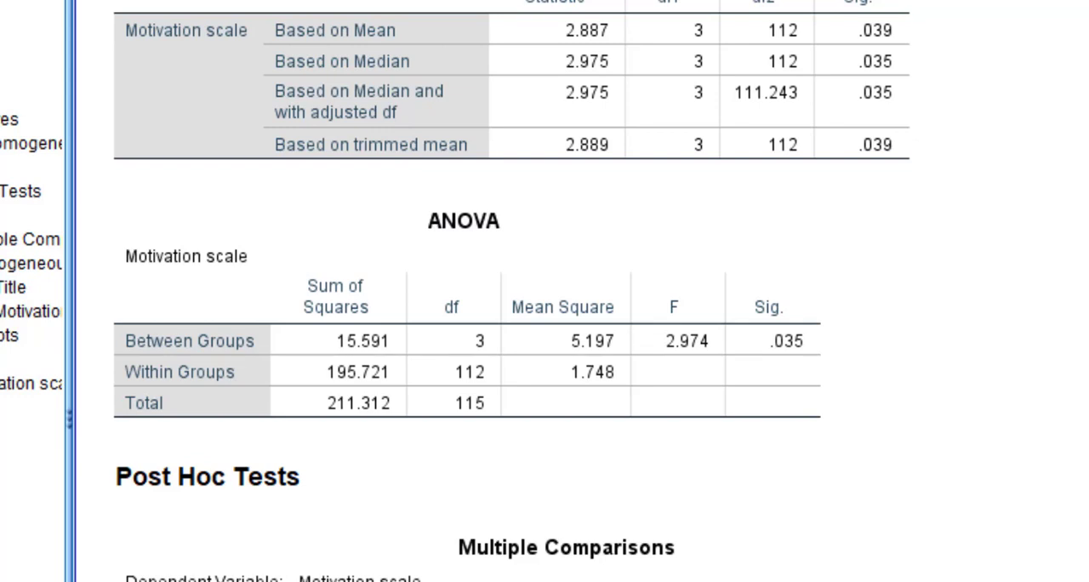
scroll(down, 3)
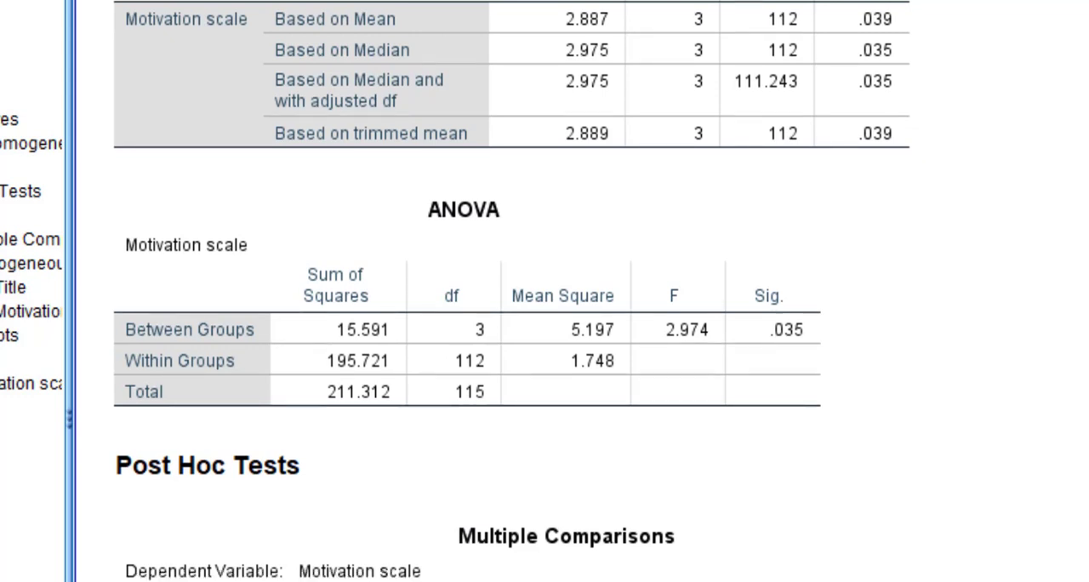
scroll(down, 3)
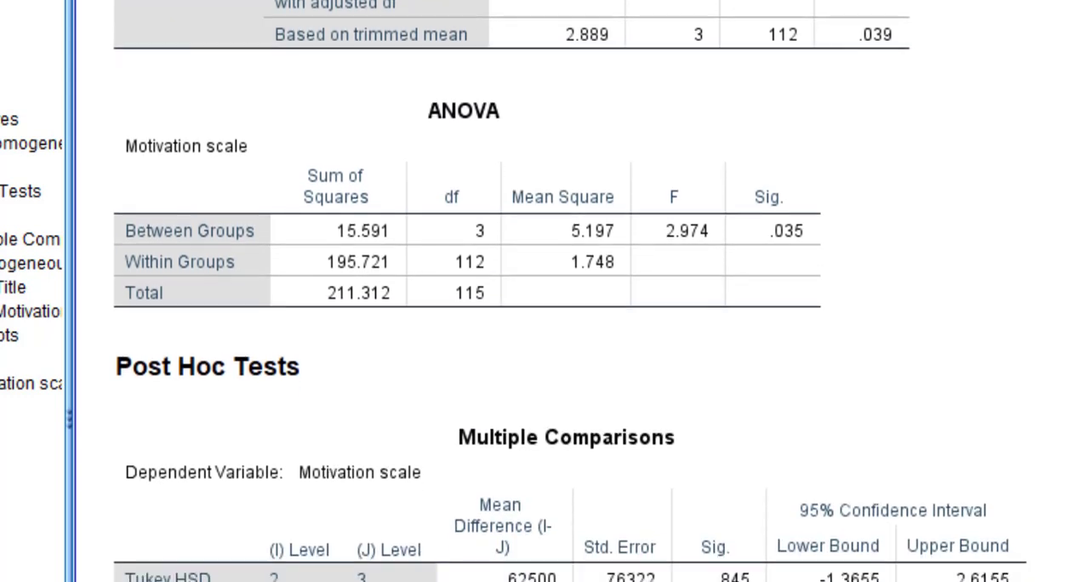
scroll(down, 3)
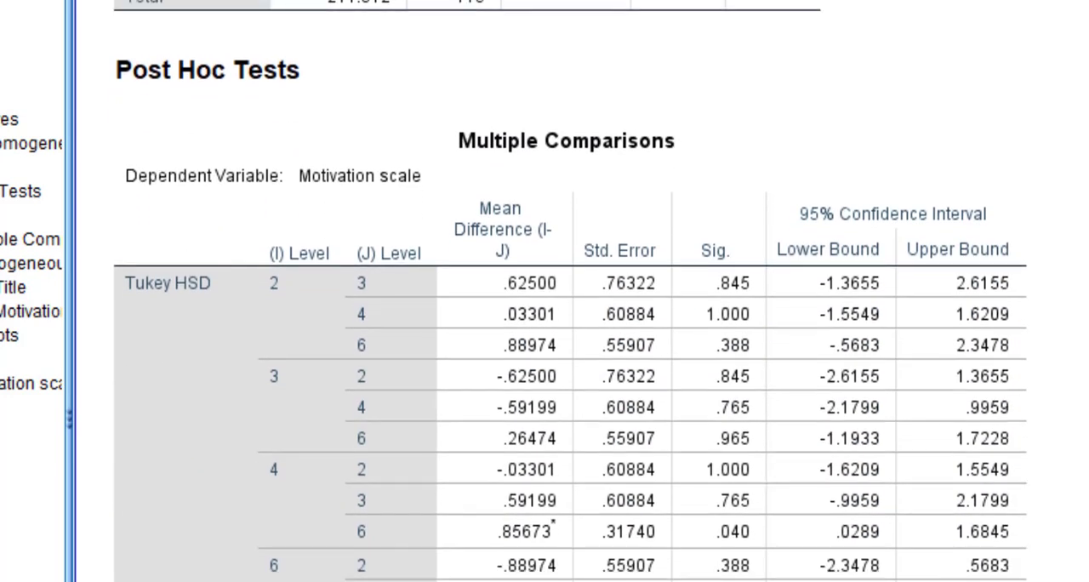
scroll(down, 3)
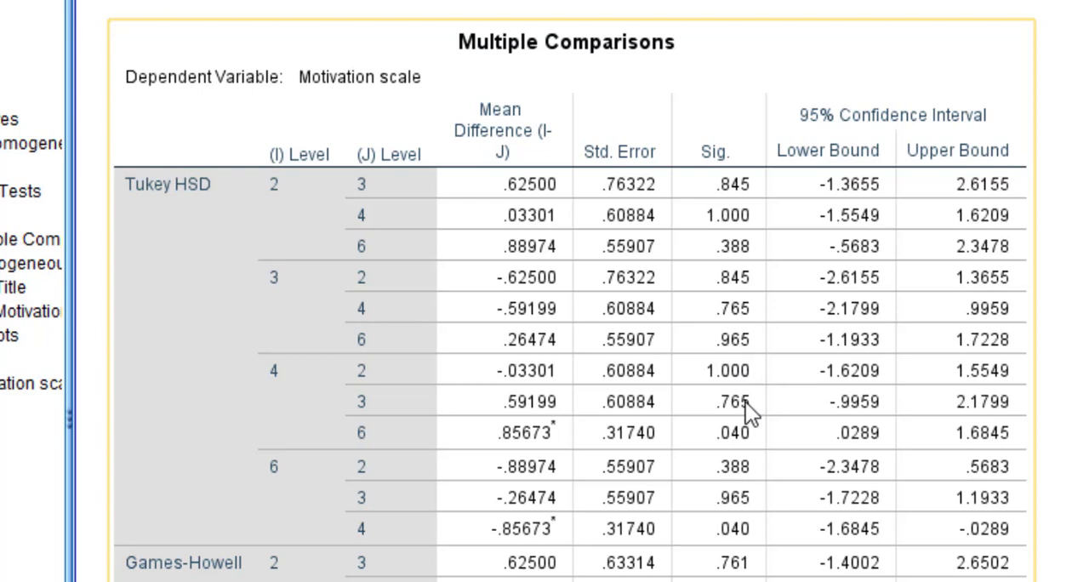
mouse_move(775, 448)
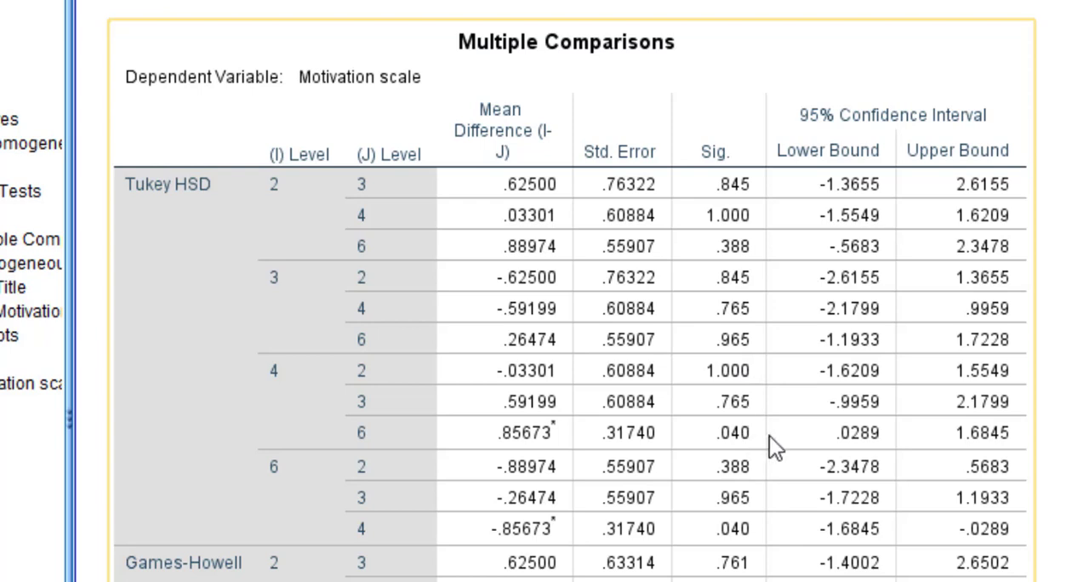
mouse_move(773, 449)
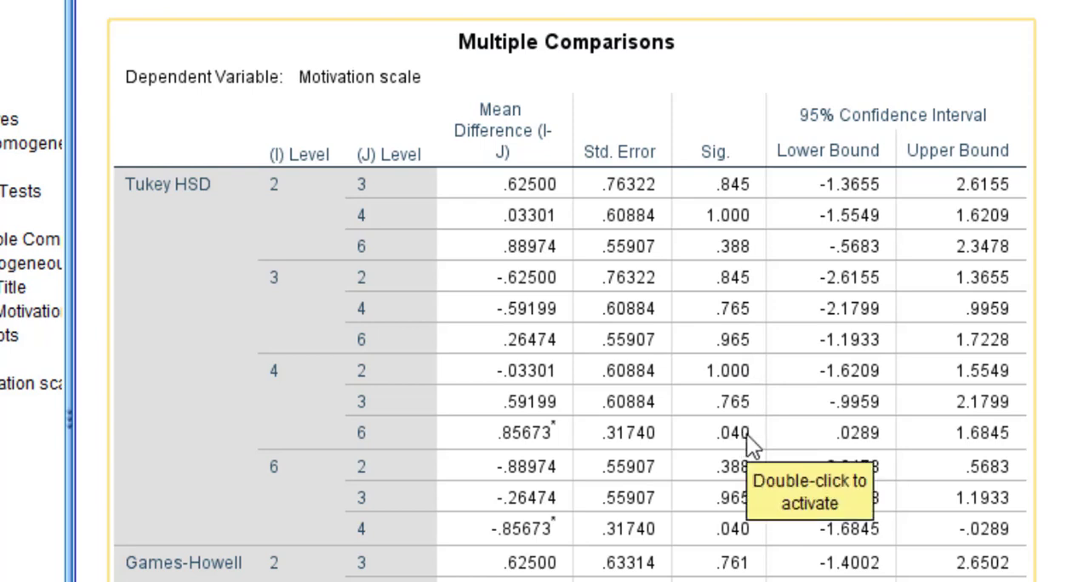
mouse_move(297, 402)
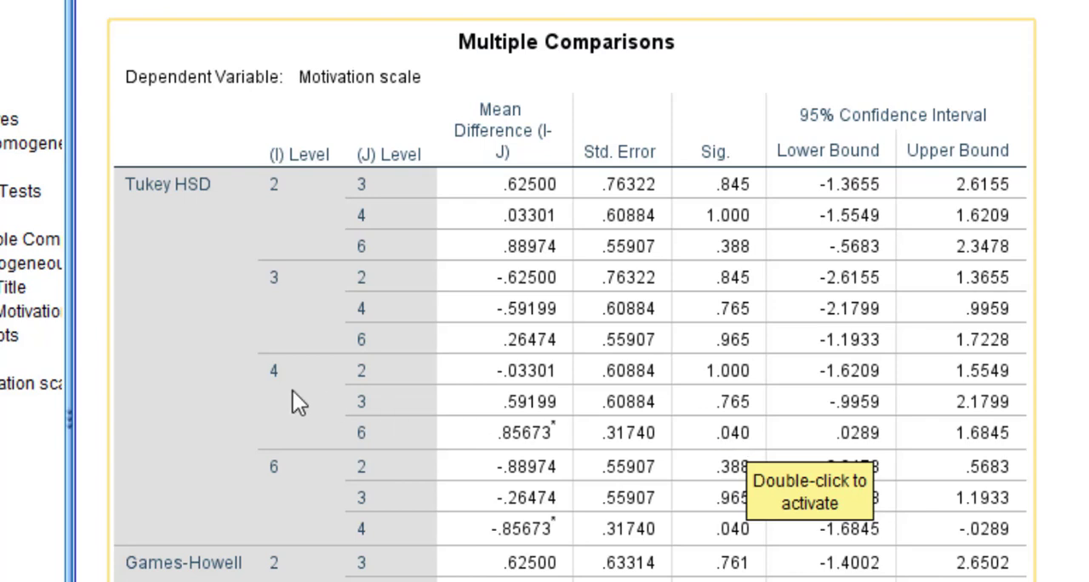
mouse_move(309, 446)
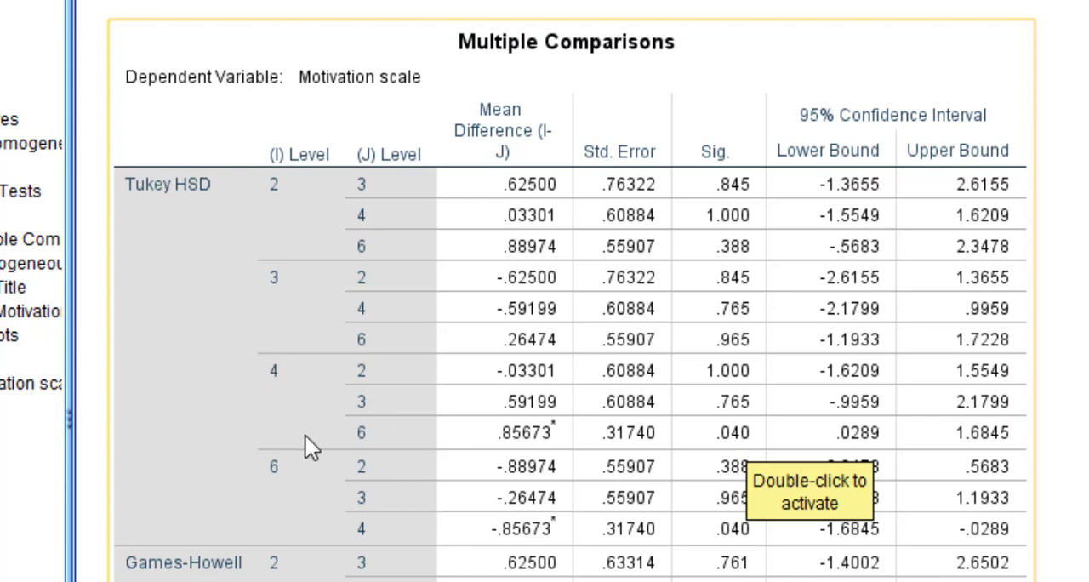
mouse_move(400, 453)
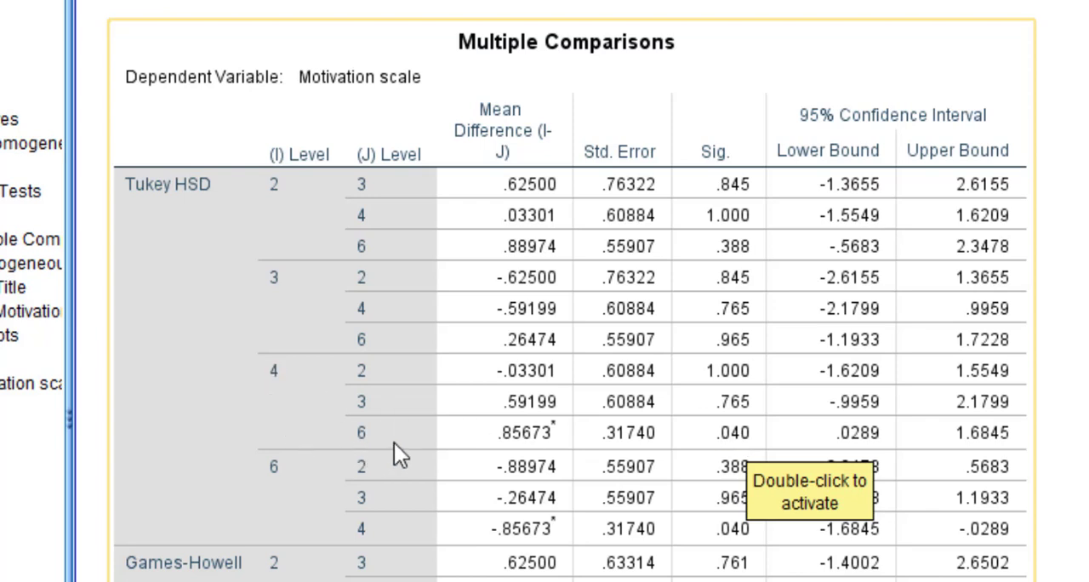
mouse_move(450, 459)
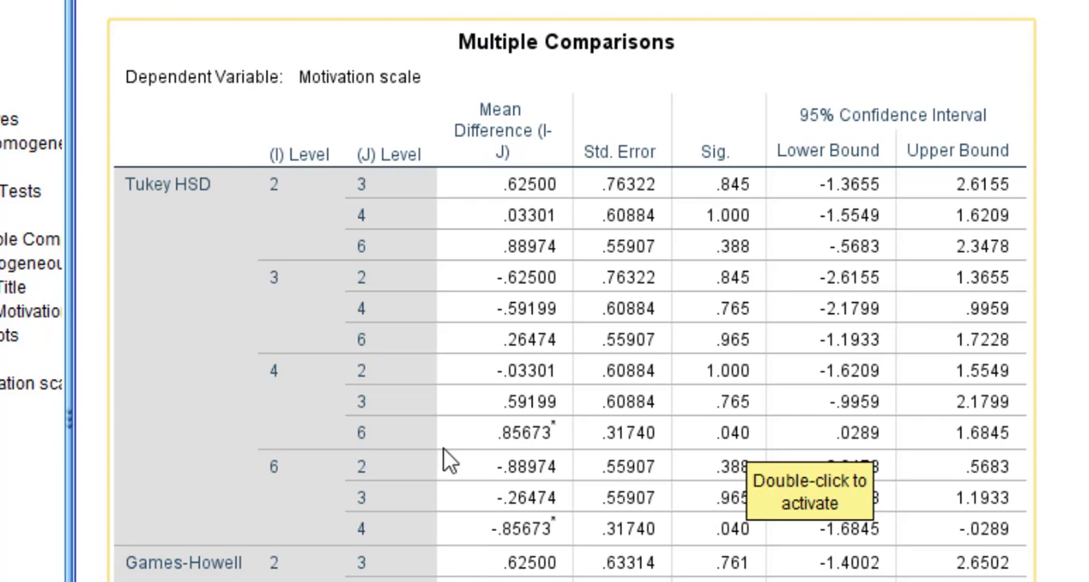
mouse_move(288, 59)
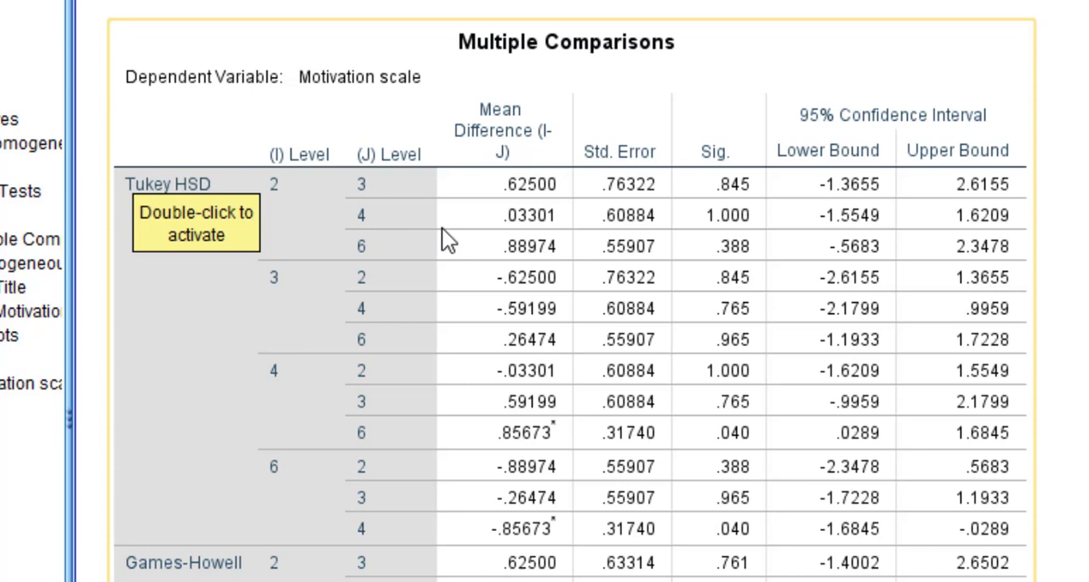
mouse_move(448, 241)
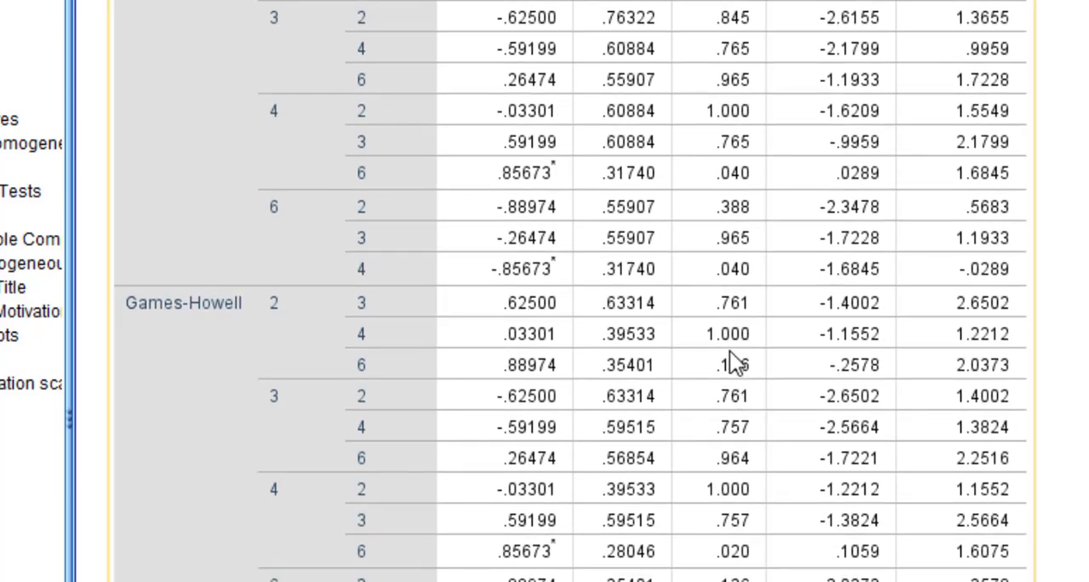
scroll(up, 3)
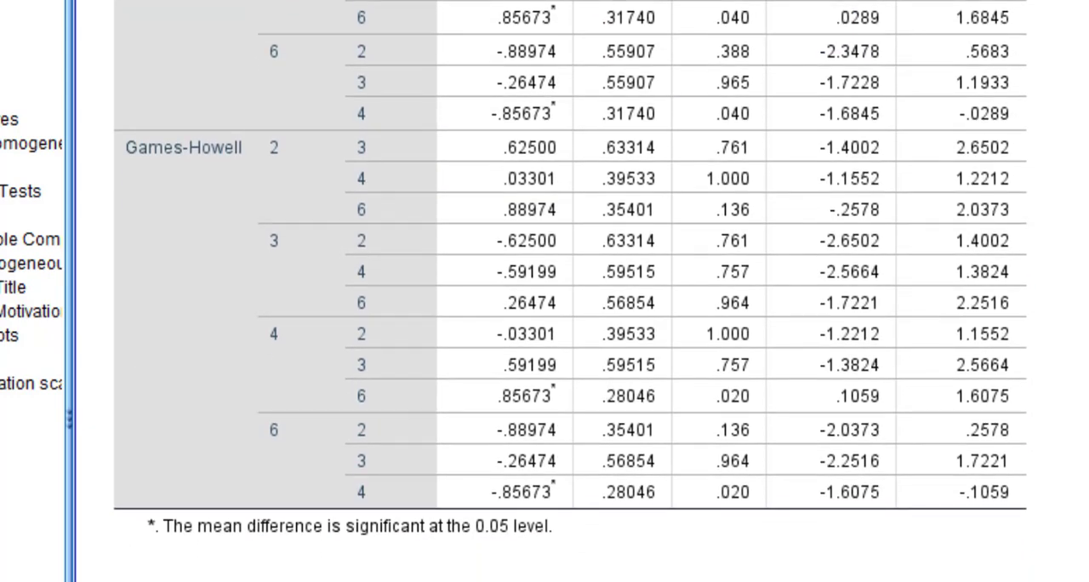
scroll(down, 3)
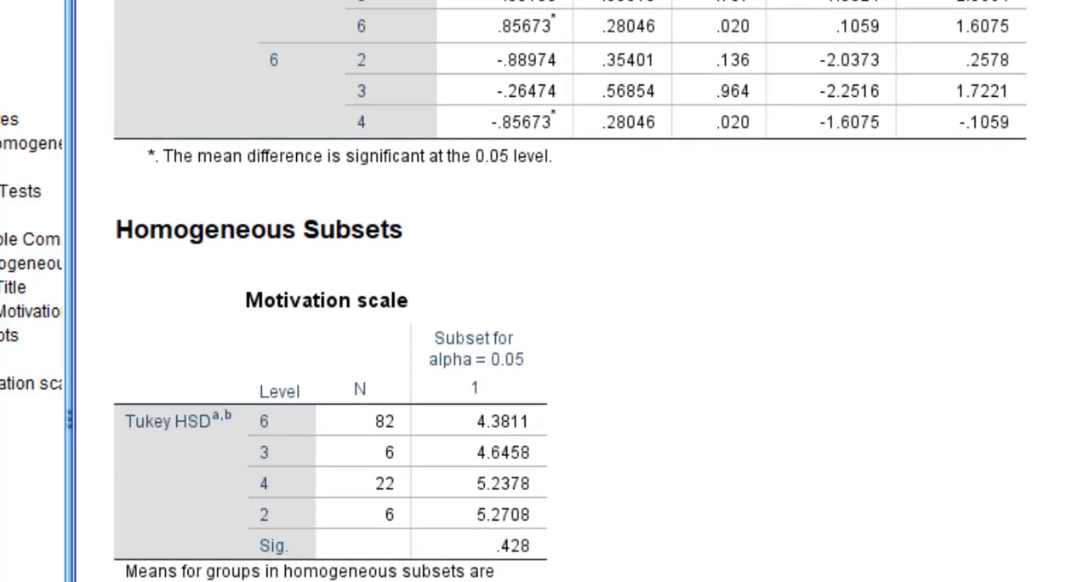
scroll(down, 3)
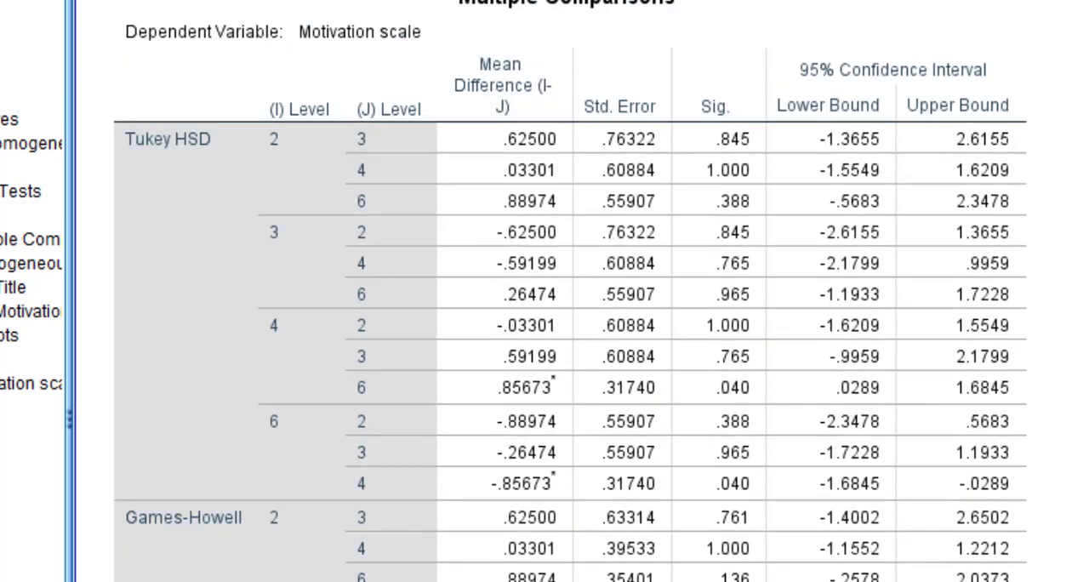
scroll(down, 3)
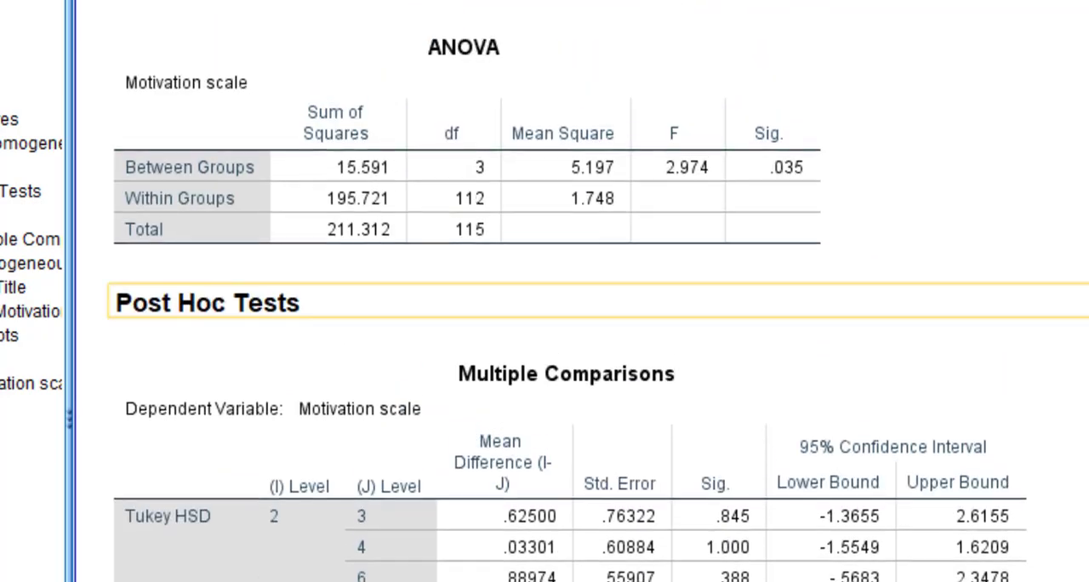
scroll(up, 3)
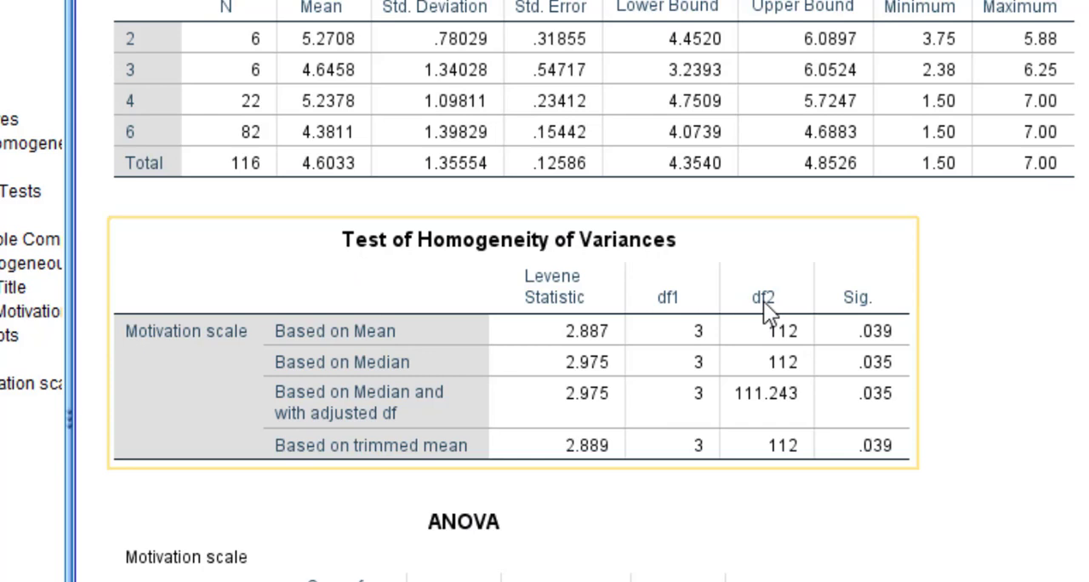
mouse_move(872, 279)
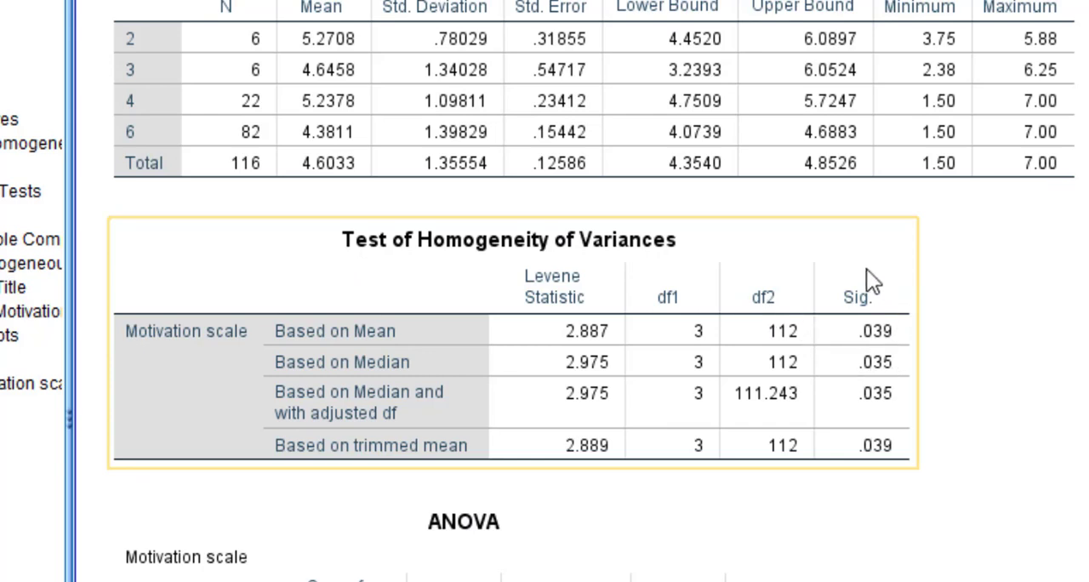
mouse_move(910, 400)
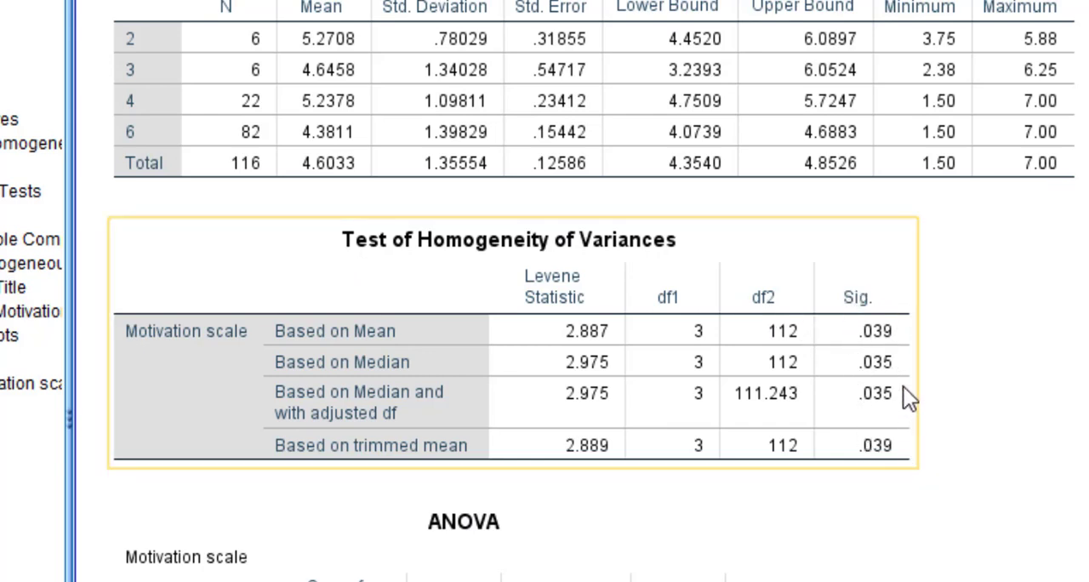
mouse_move(859, 361)
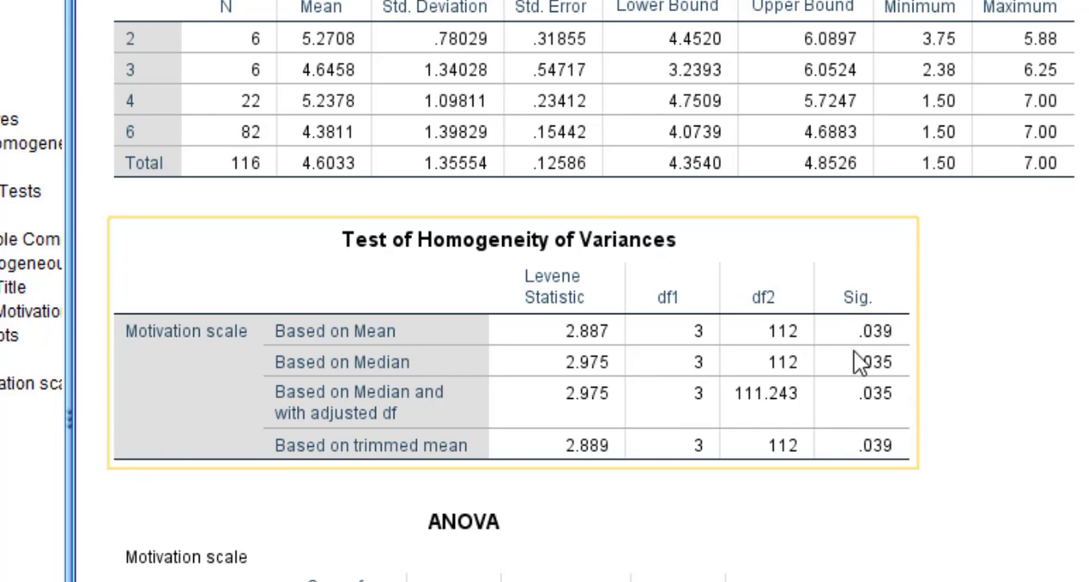
mouse_move(626, 272)
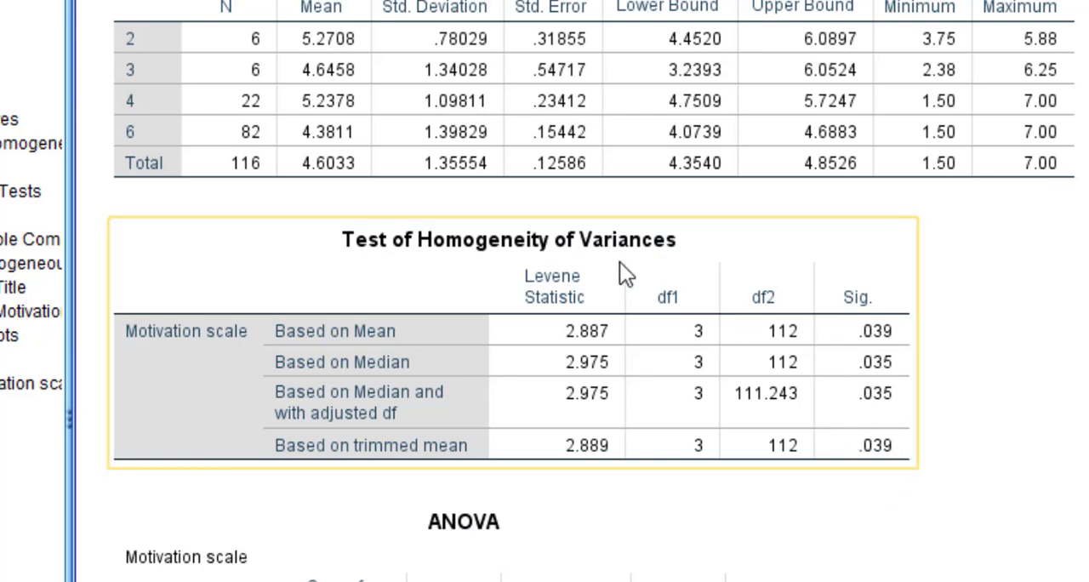
mouse_move(889, 358)
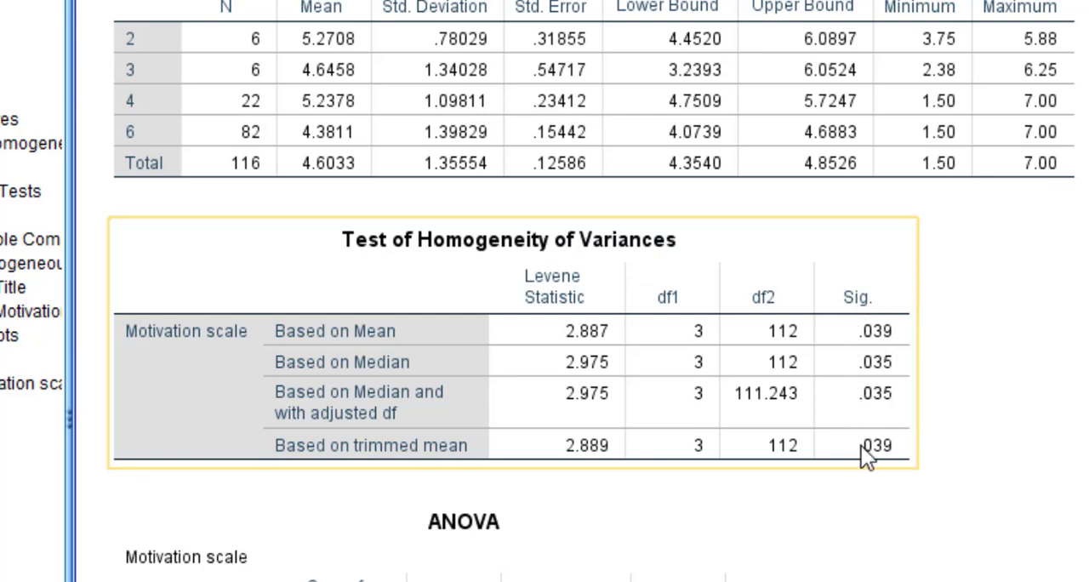
mouse_move(859, 296)
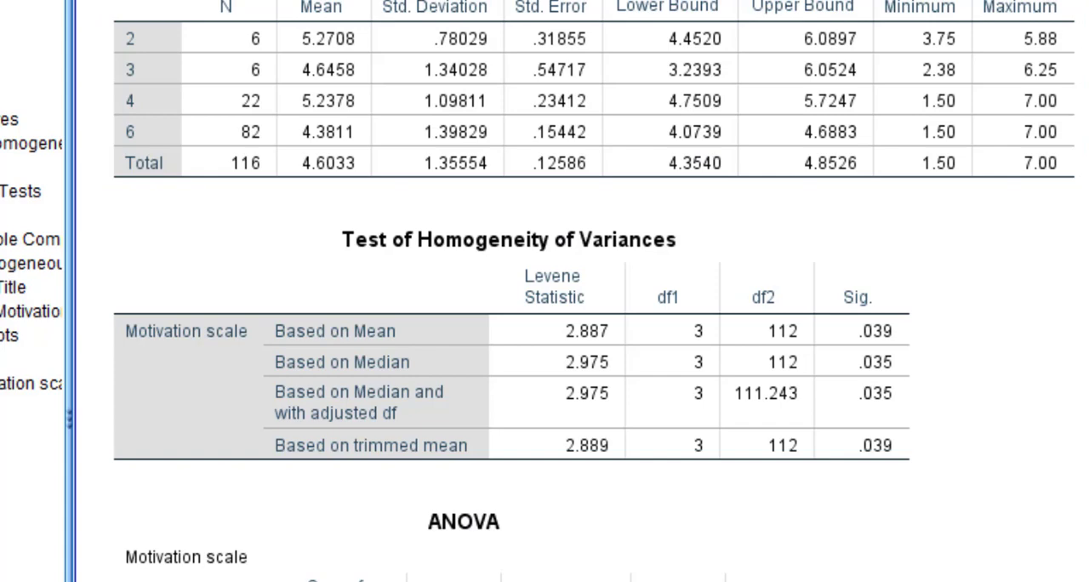
scroll(down, 3)
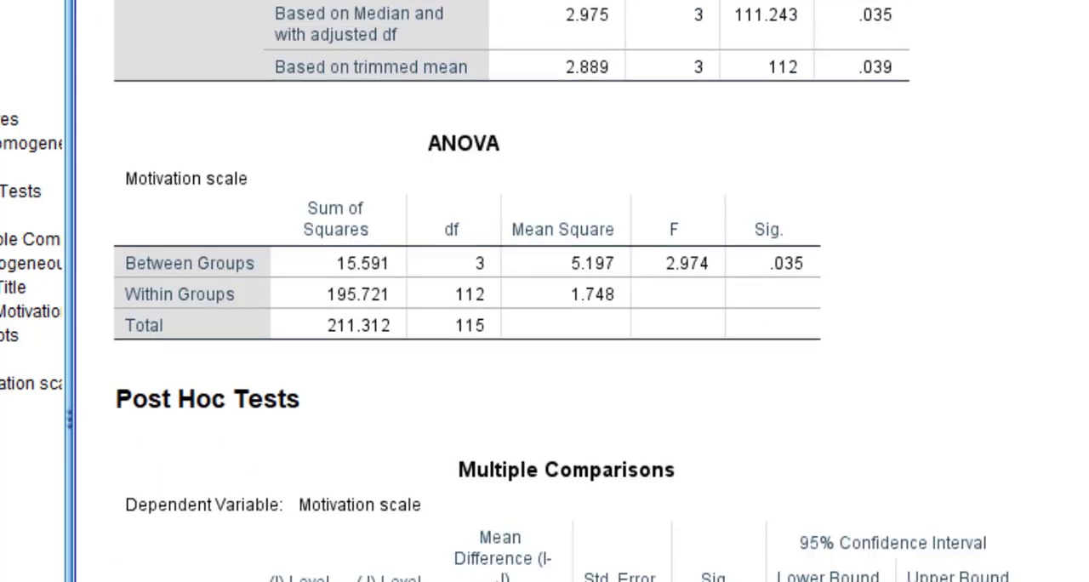
scroll(down, 3)
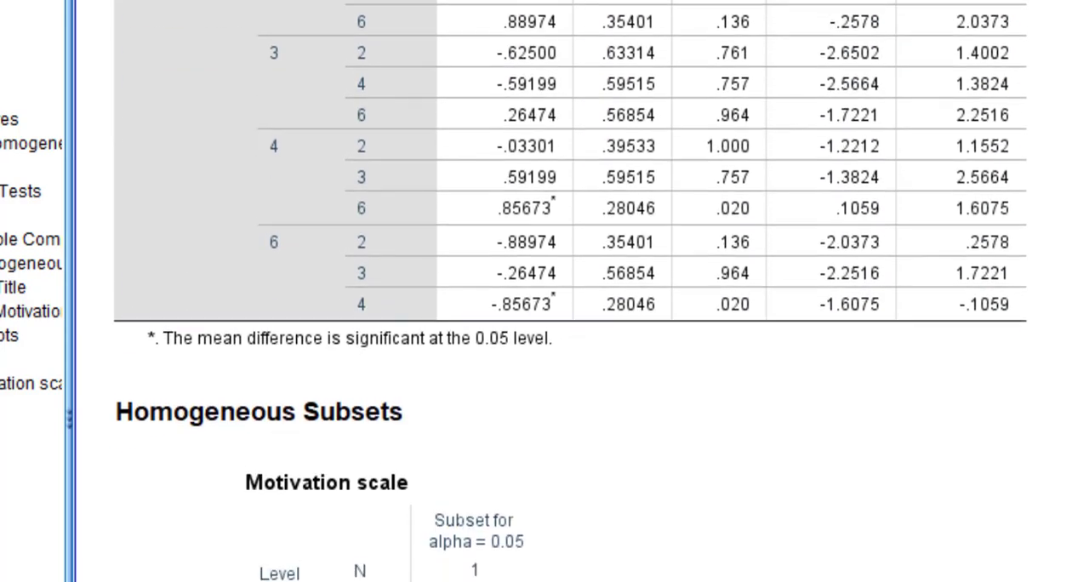
scroll(down, 3)
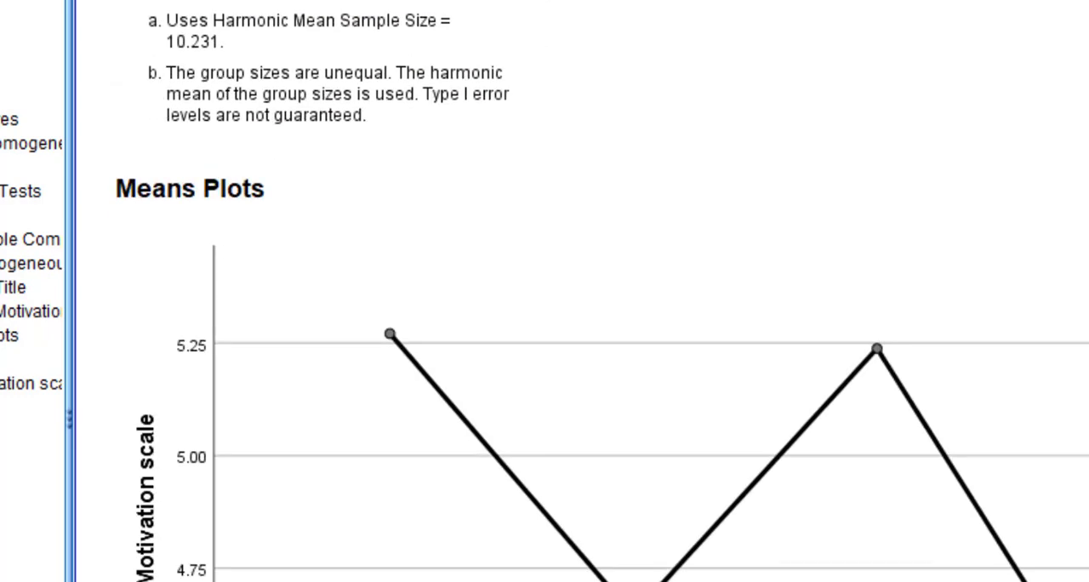
scroll(down, 3)
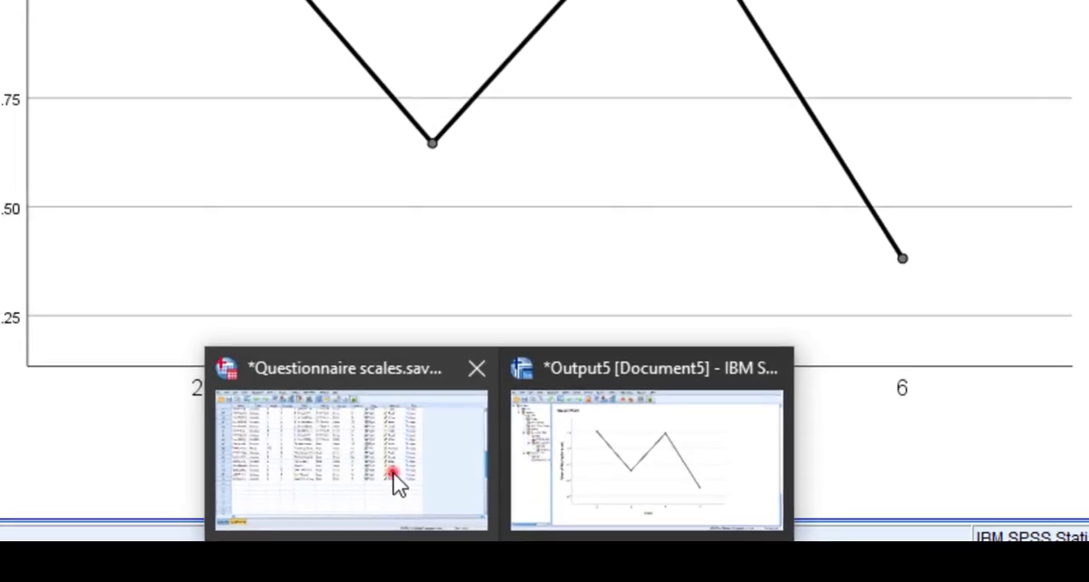
- Run Kruskal-Wallis and Median tests on Self-confidence scale by Level with range 1–5
click(236, 29)
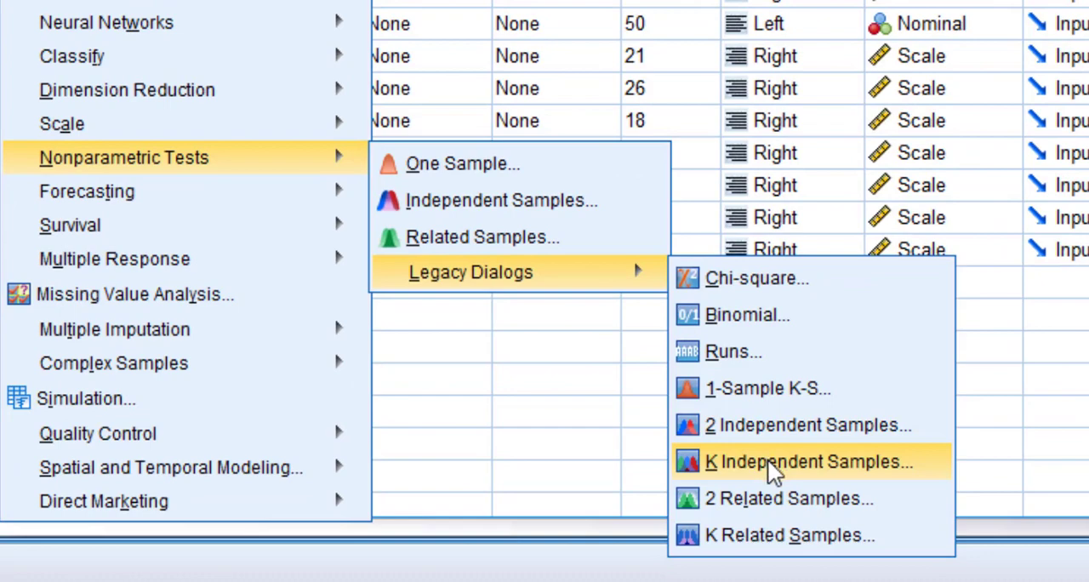
click(805, 461)
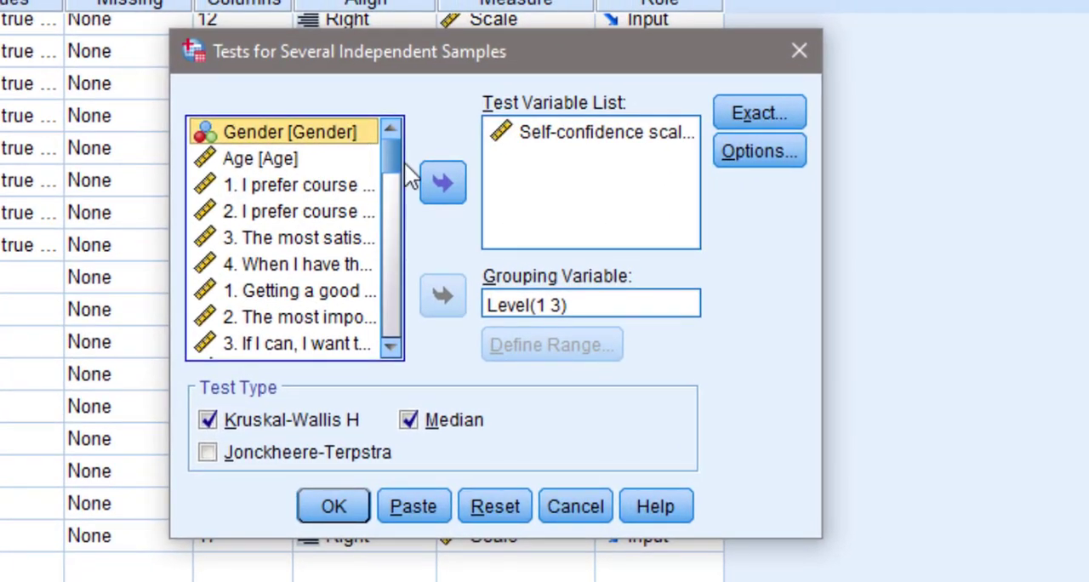
mouse_move(595, 119)
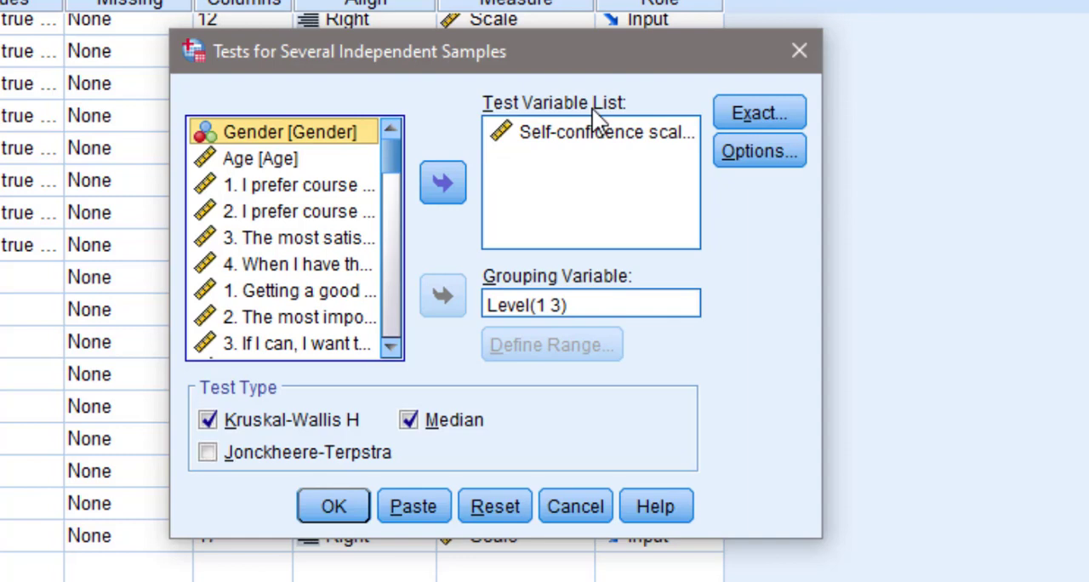
mouse_move(404, 302)
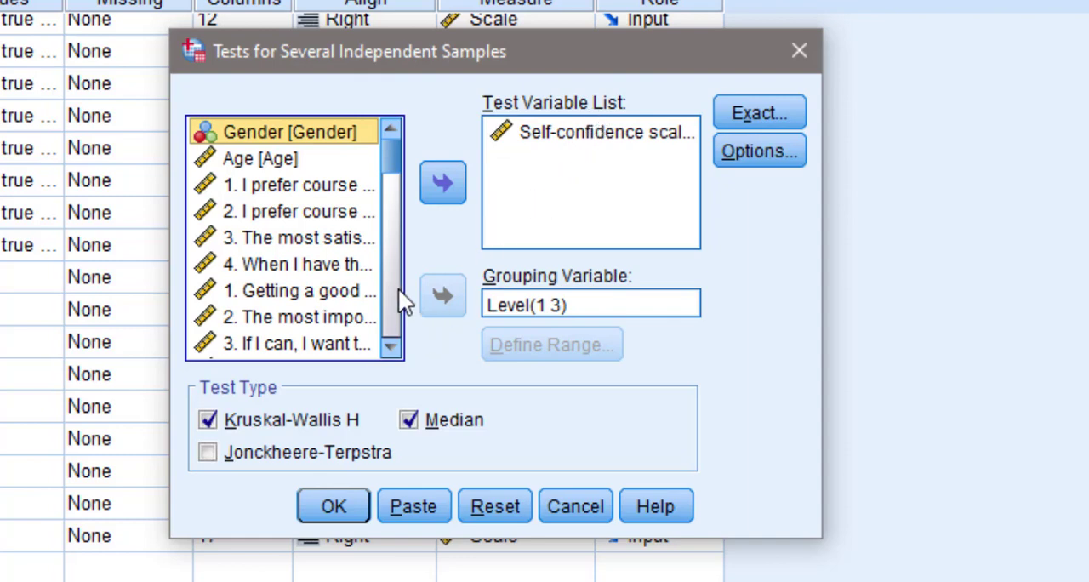
mouse_move(534, 327)
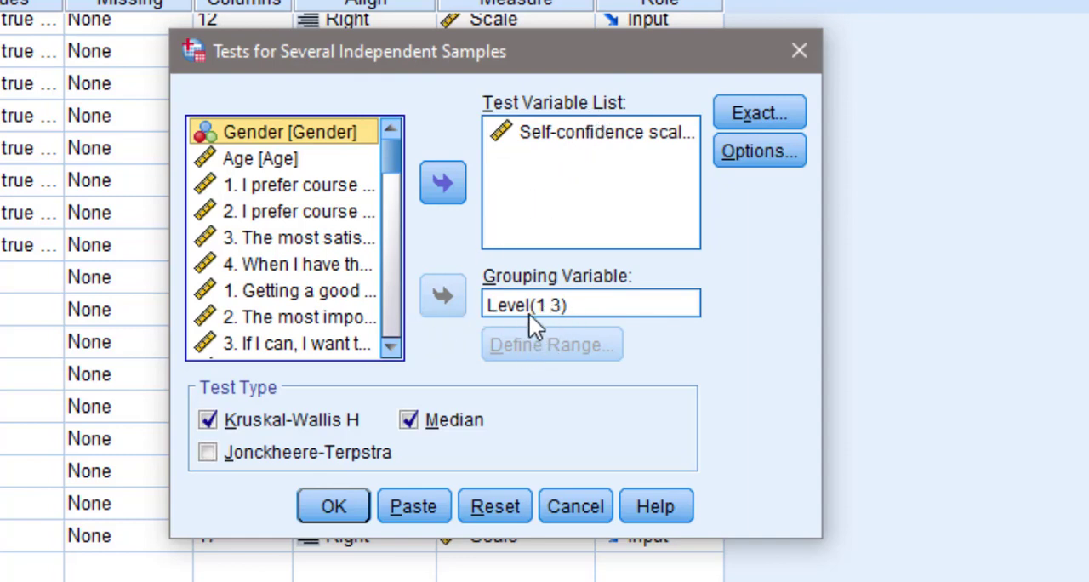
click(550, 345)
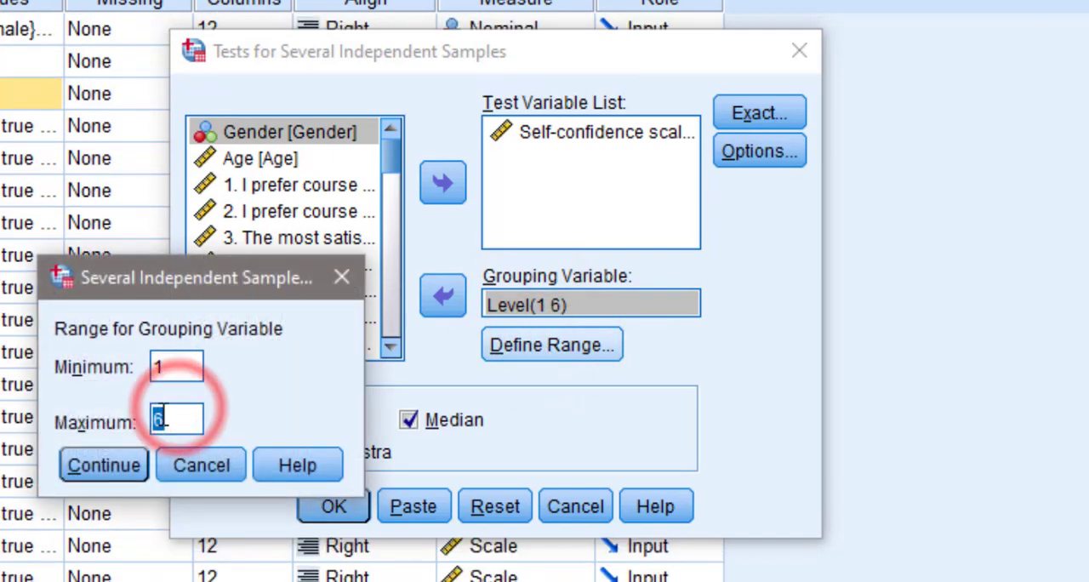
click(103, 465)
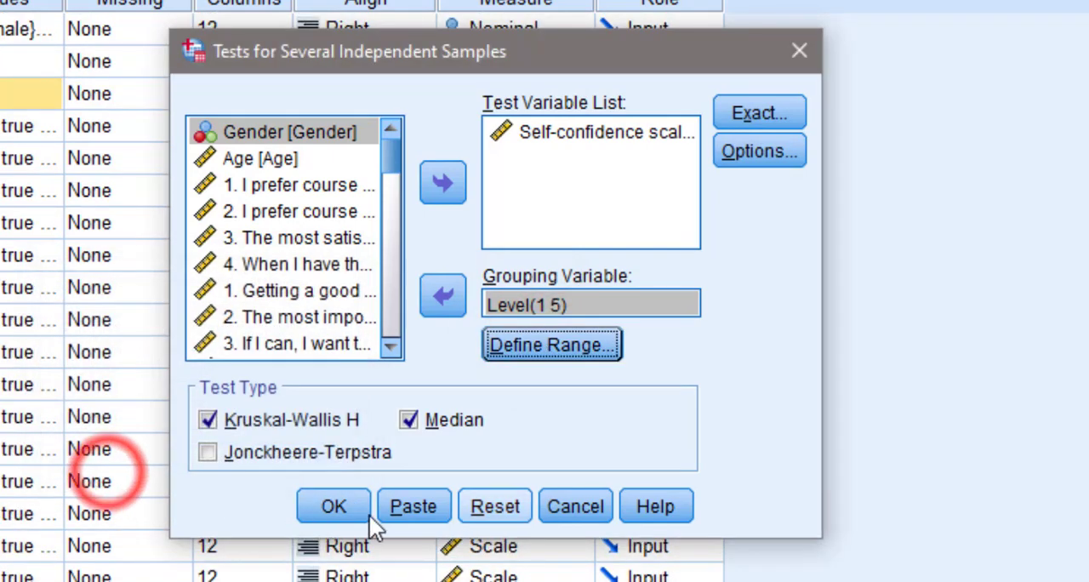
click(332, 506)
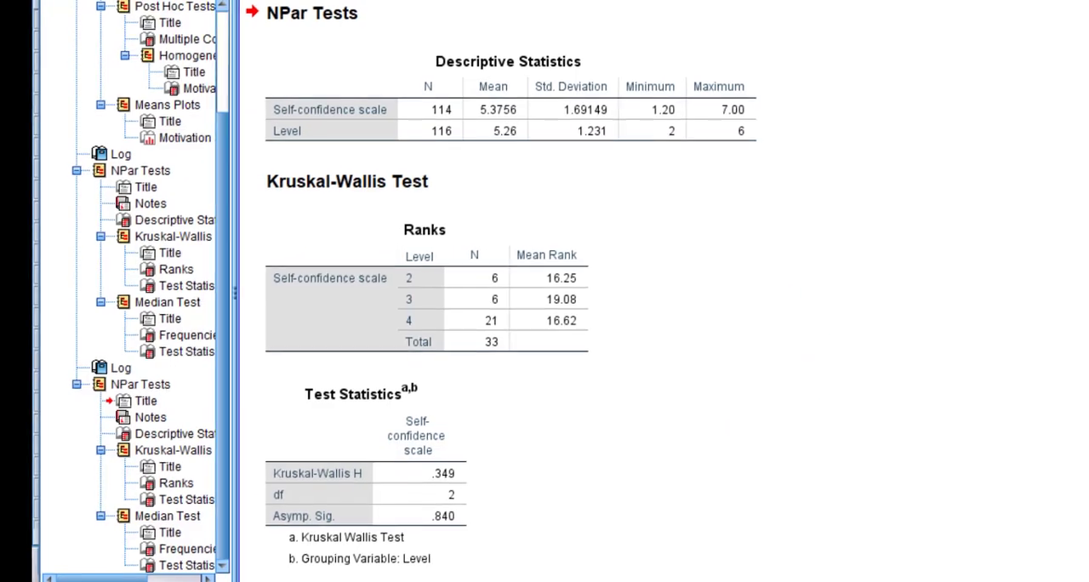
scroll(down, 3)
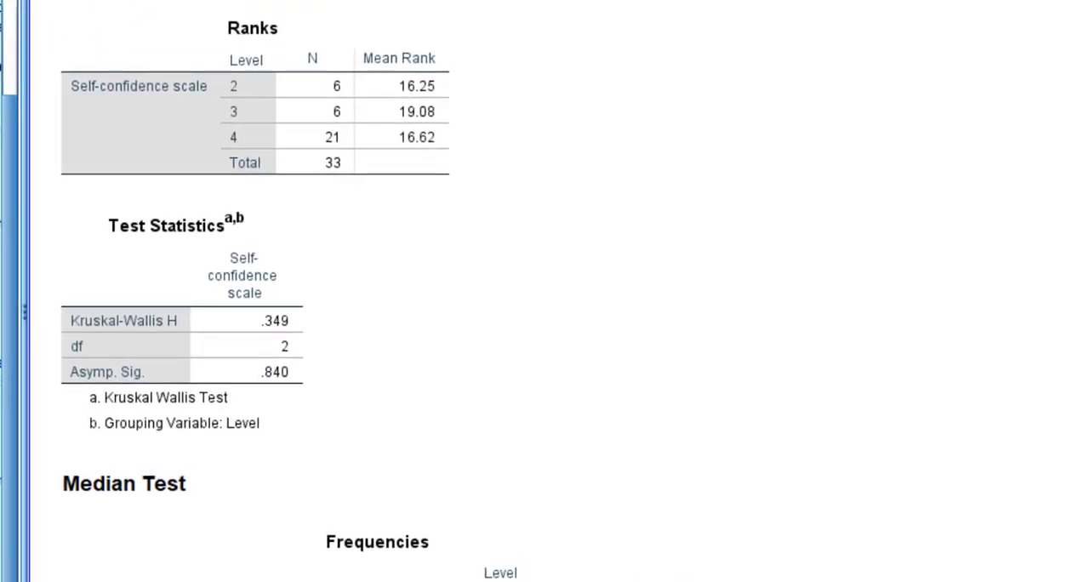